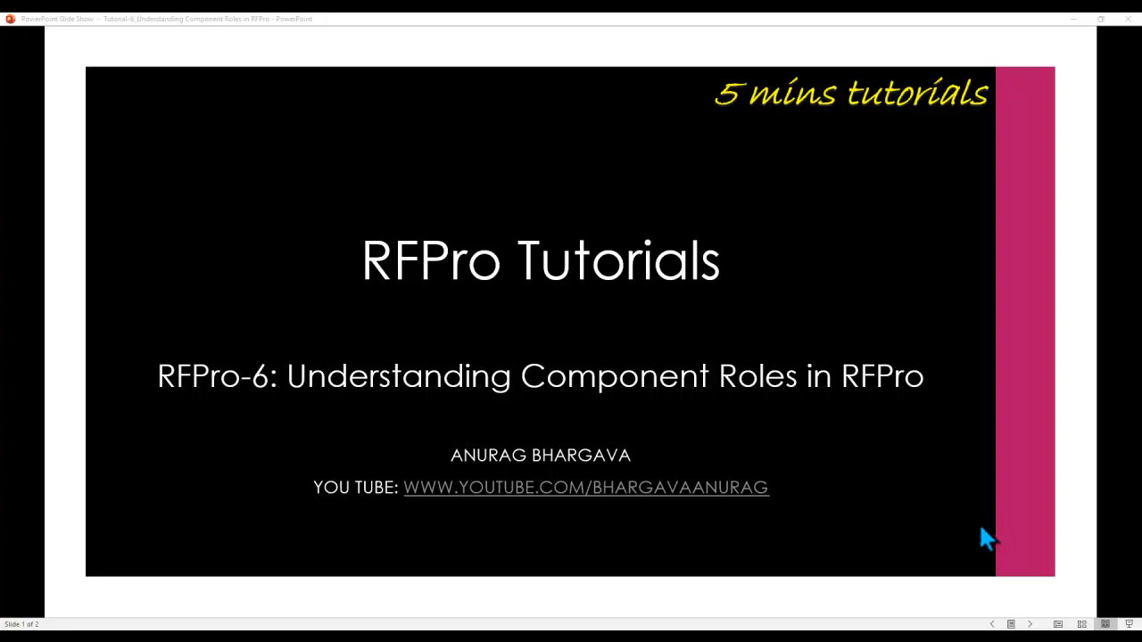
mouse_move(834, 531)
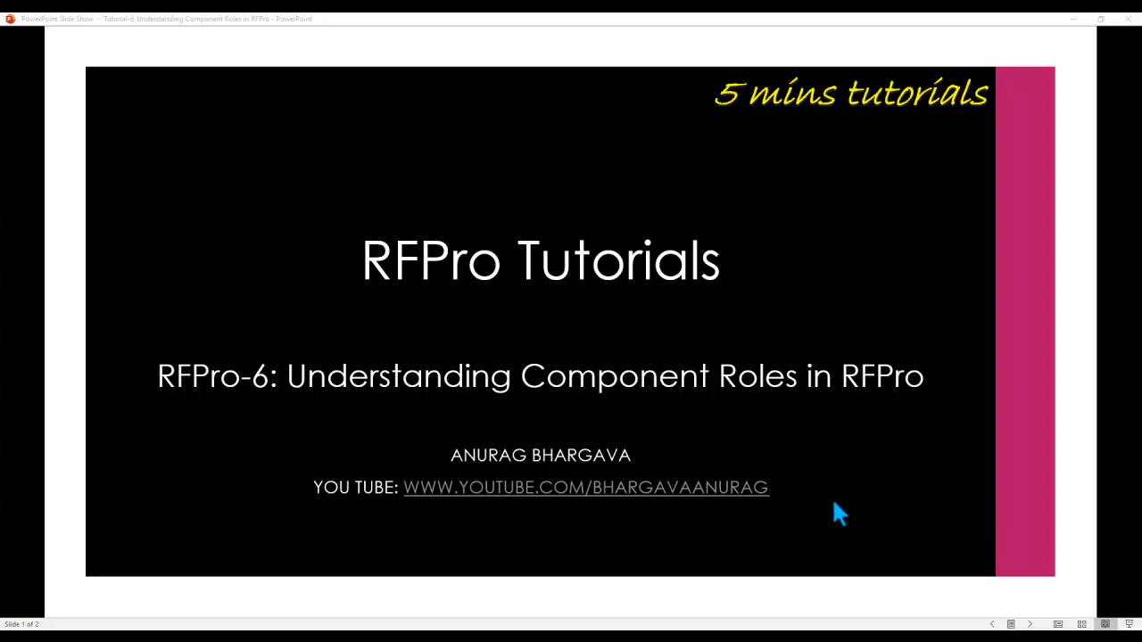
mouse_move(245, 408)
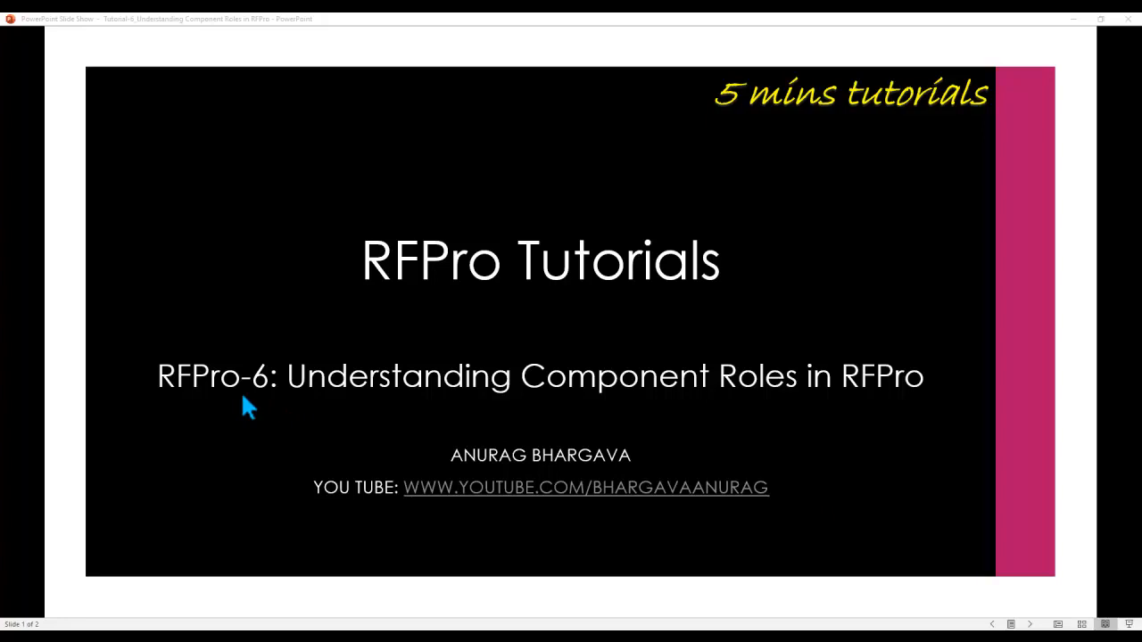
mouse_move(794, 413)
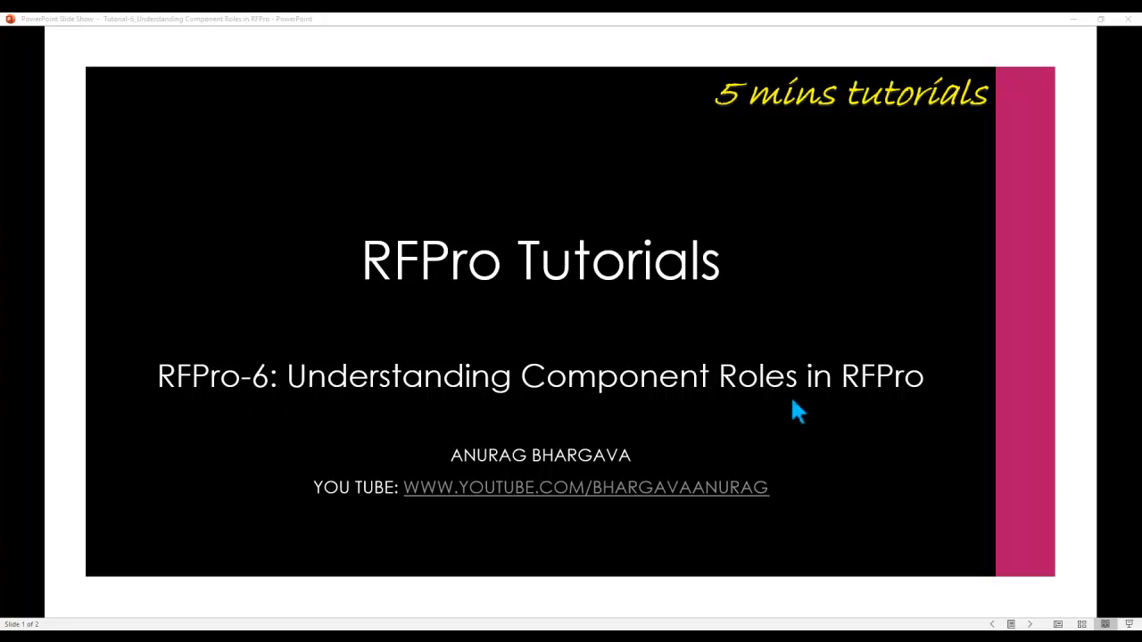
mouse_move(714, 427)
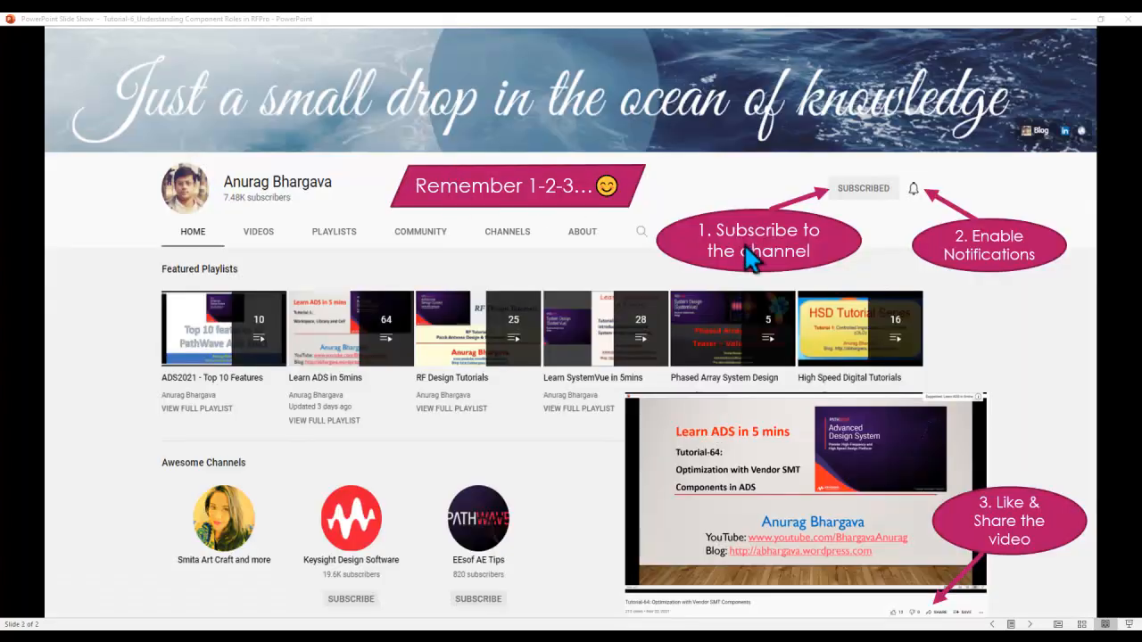
mouse_move(1025, 266)
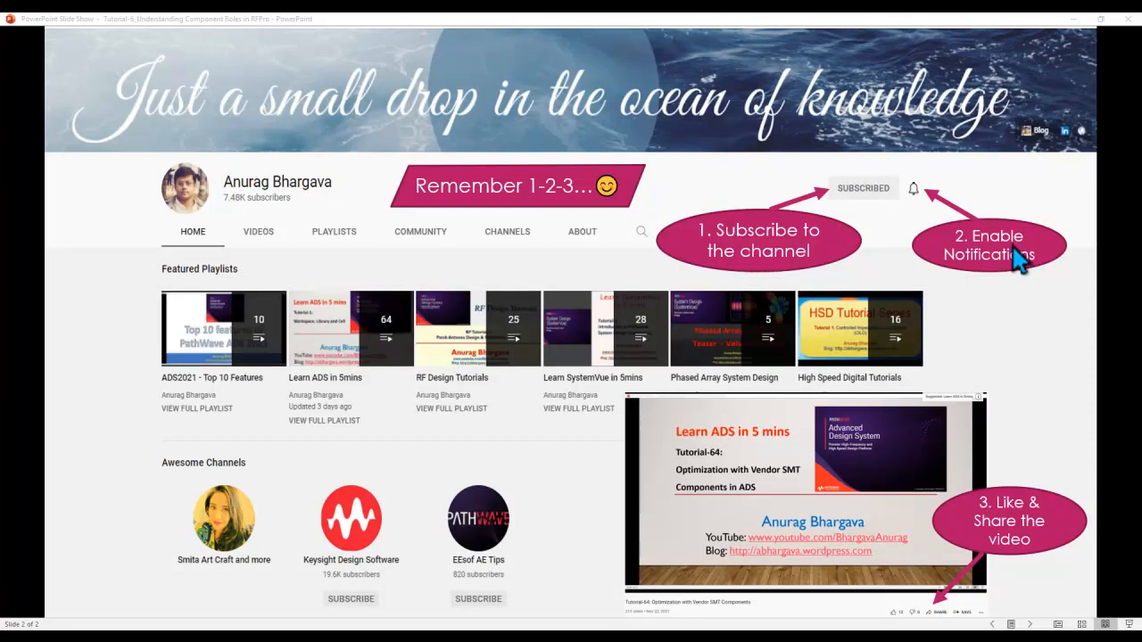
mouse_move(1037, 537)
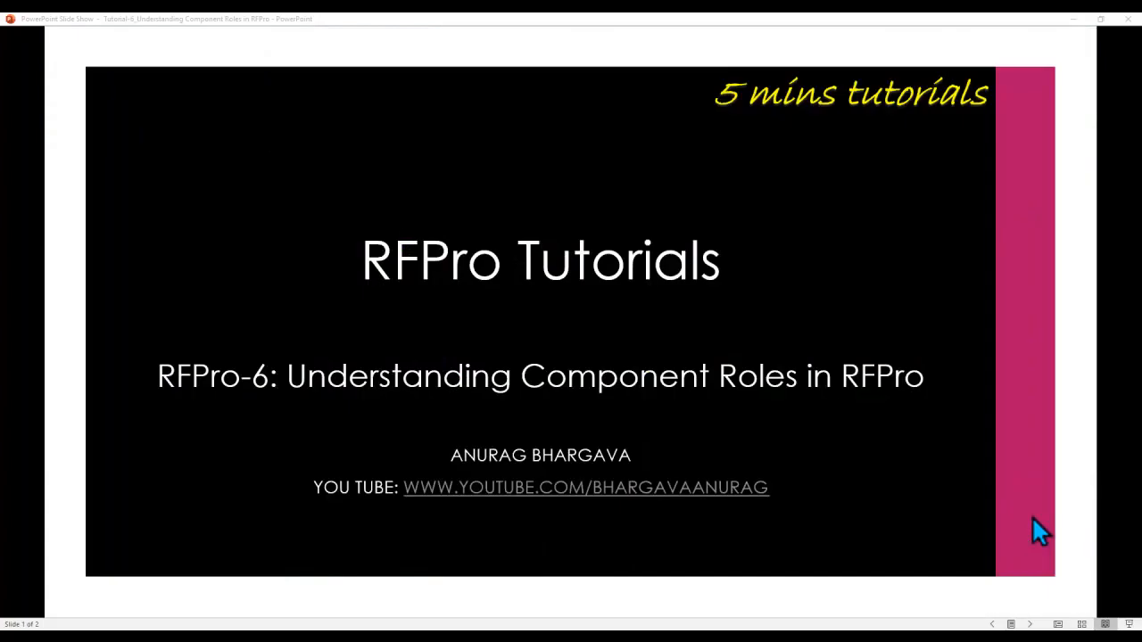
mouse_move(652, 415)
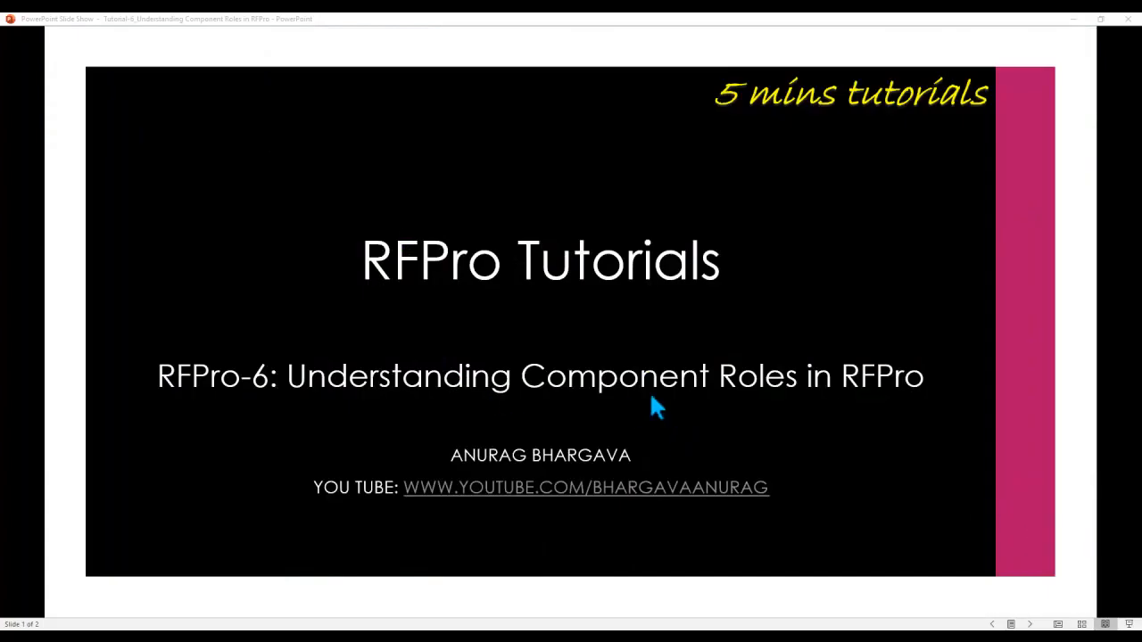
mouse_move(691, 406)
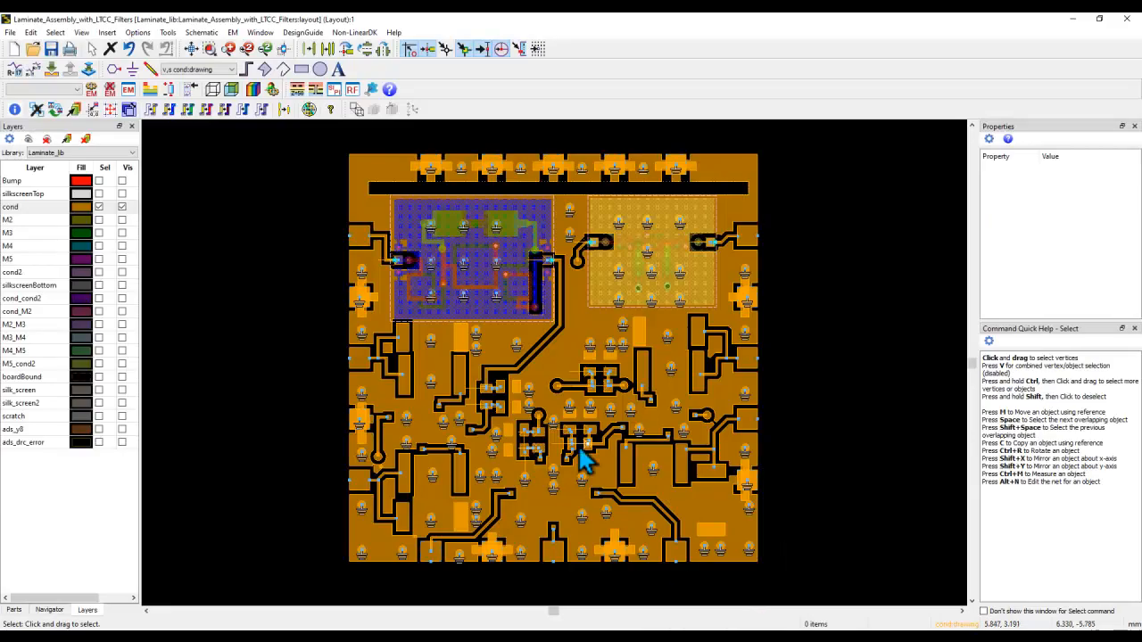
mouse_move(723, 506)
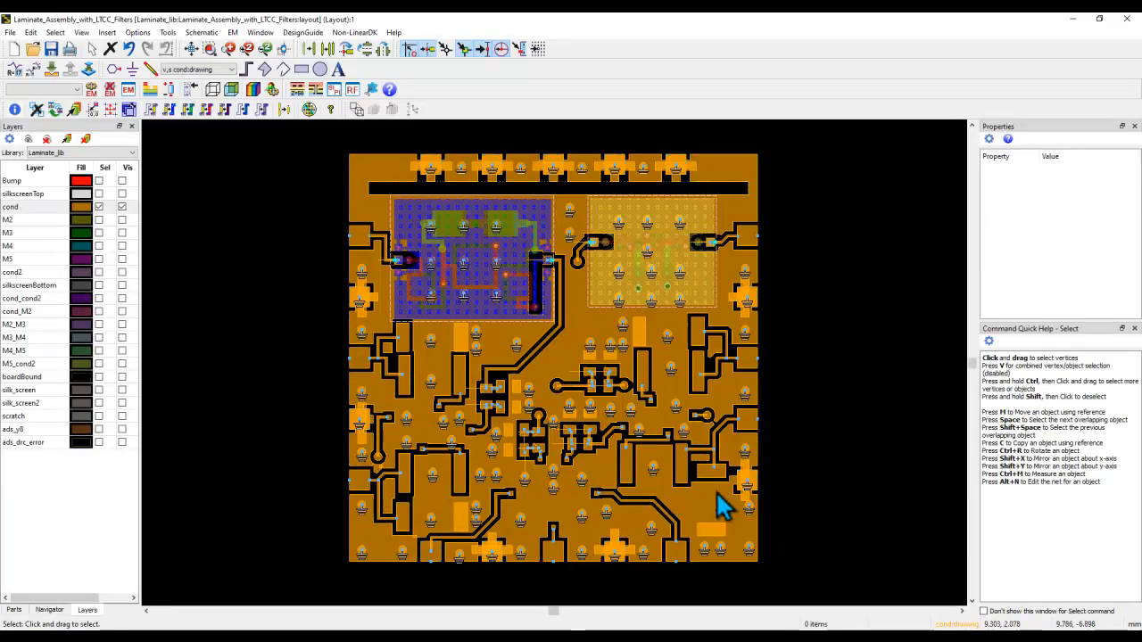
mouse_move(513, 397)
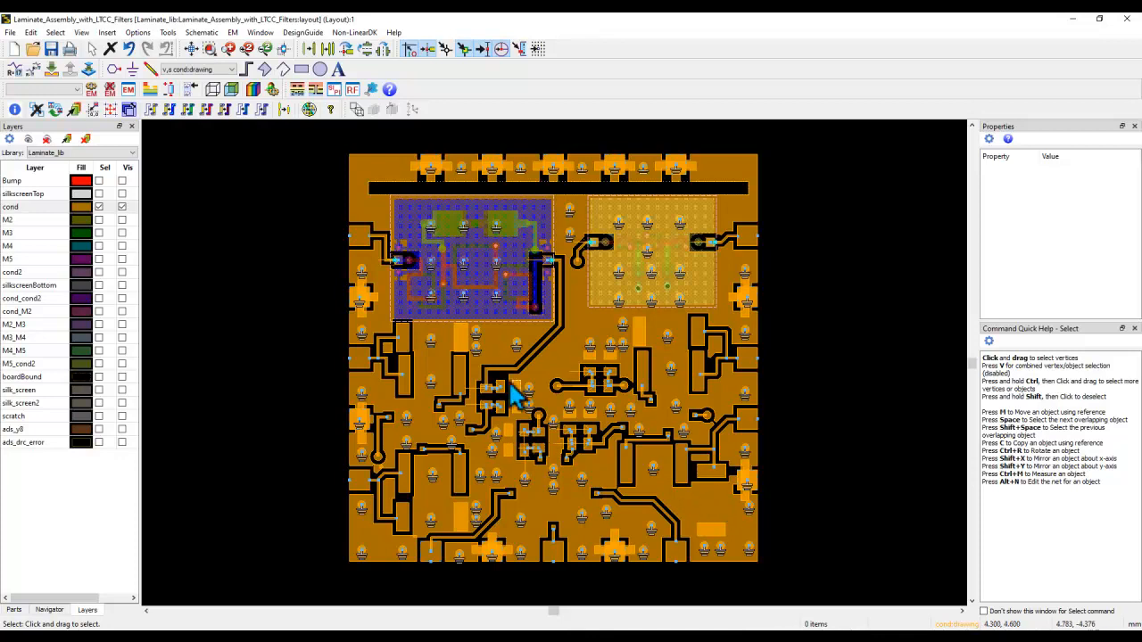
Expand the LTCC ADS Filters folder and select the LTCC_LPF_SBand symbol view
click(464, 258)
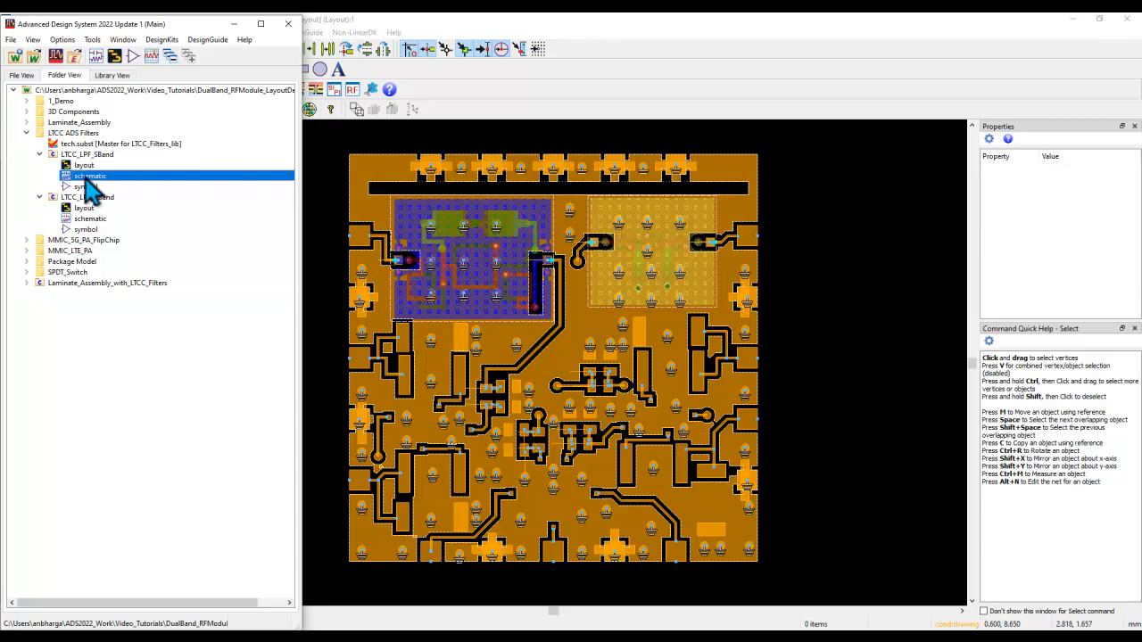
click(80, 186)
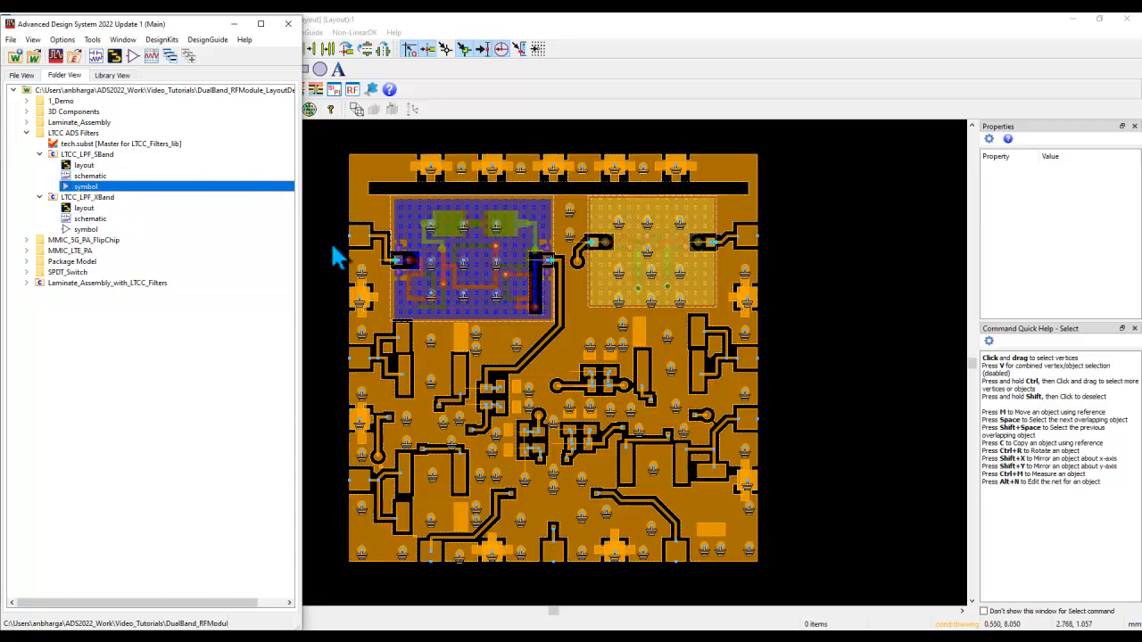
mouse_move(330, 317)
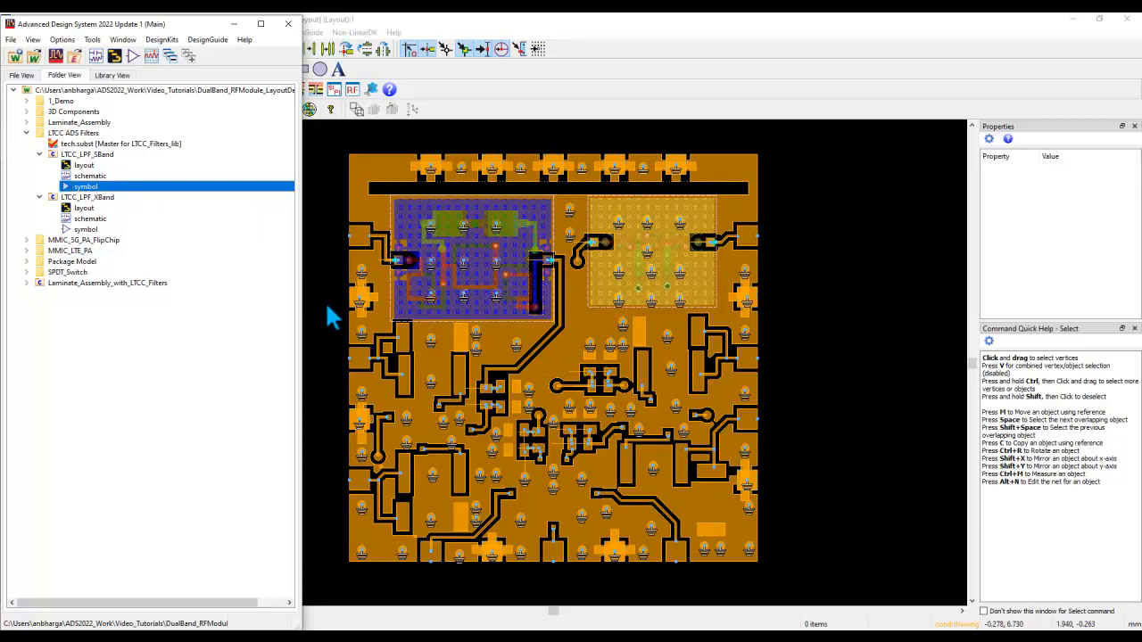
mouse_move(319, 321)
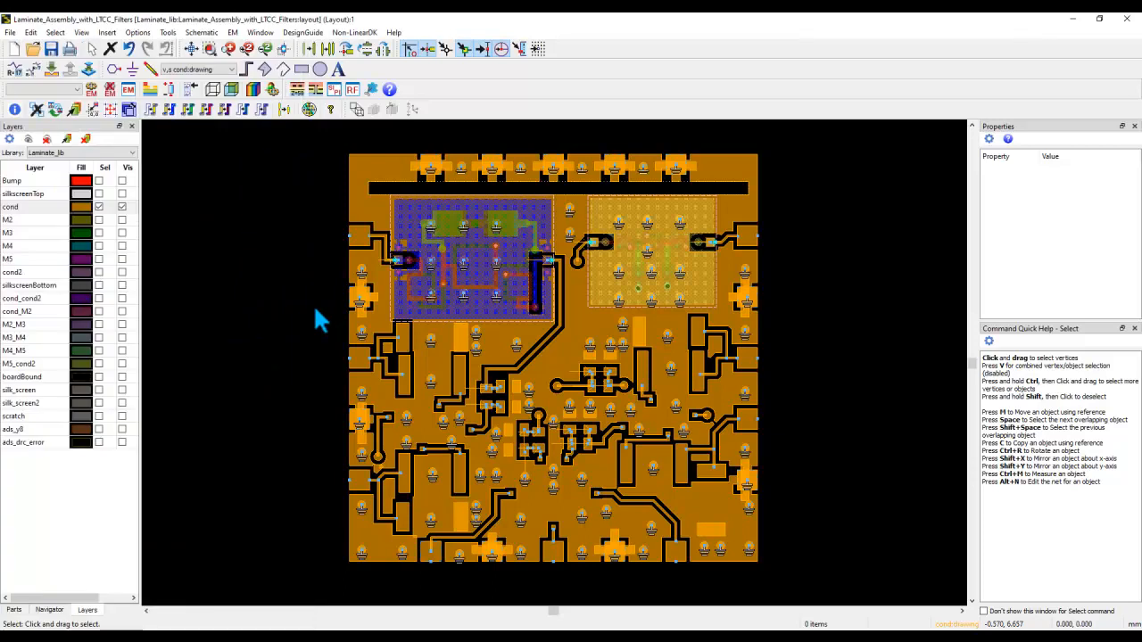
mouse_move(316, 322)
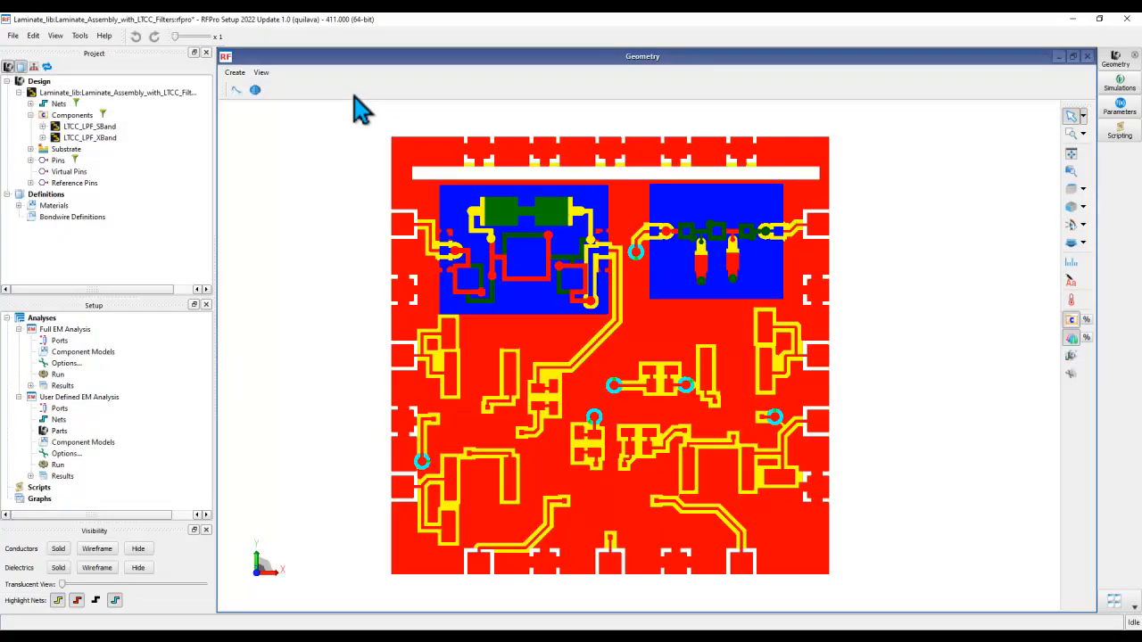
mouse_move(542, 277)
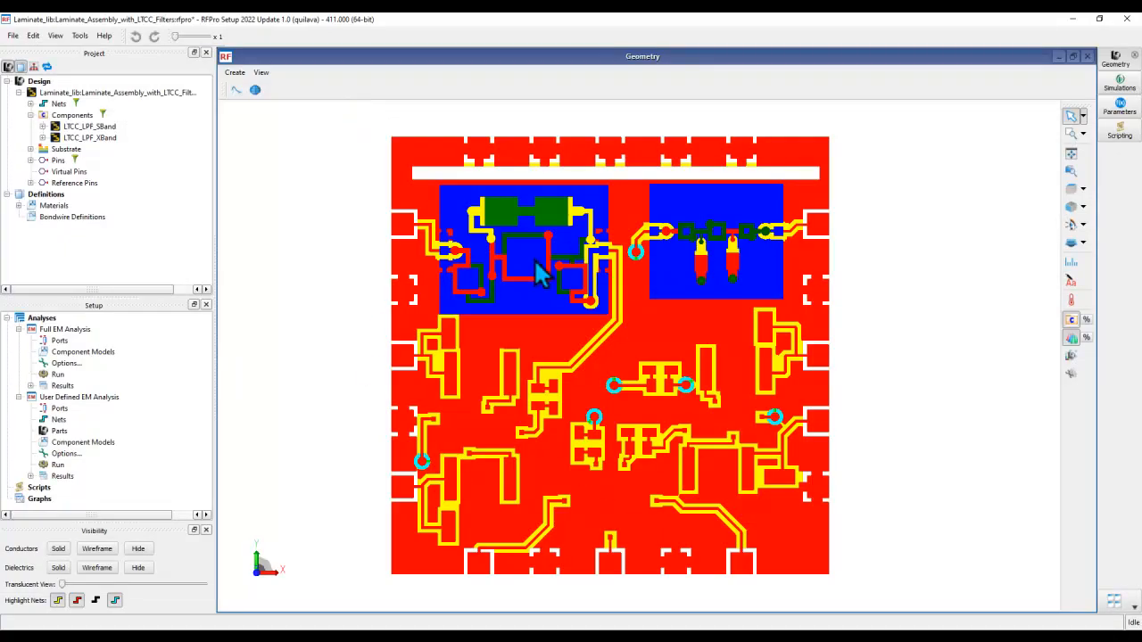
mouse_move(605, 268)
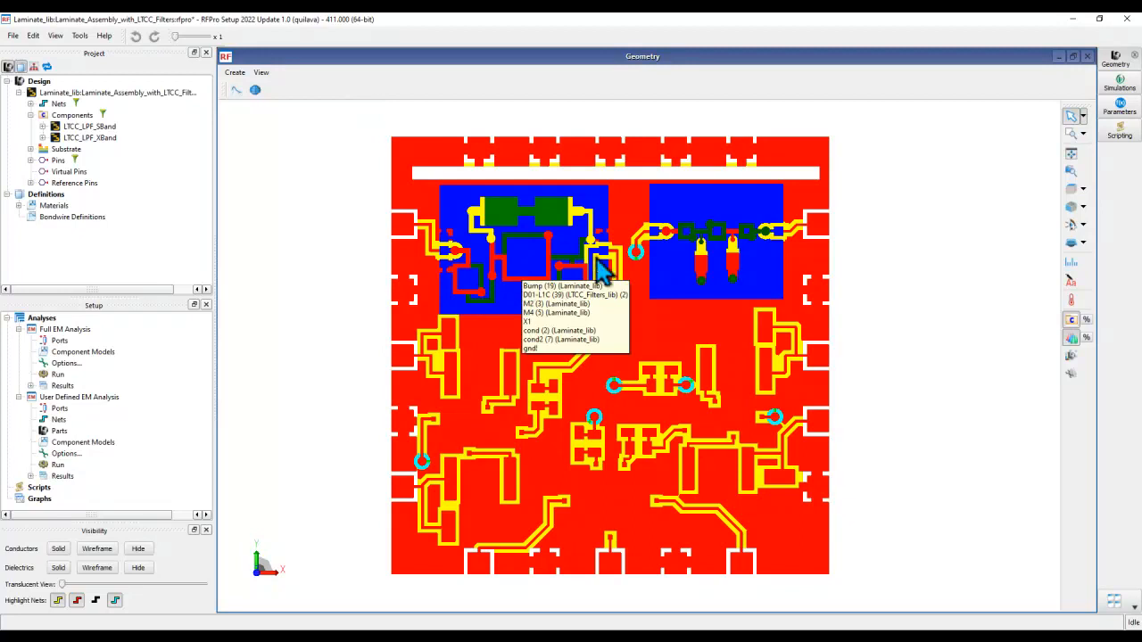
mouse_move(101, 189)
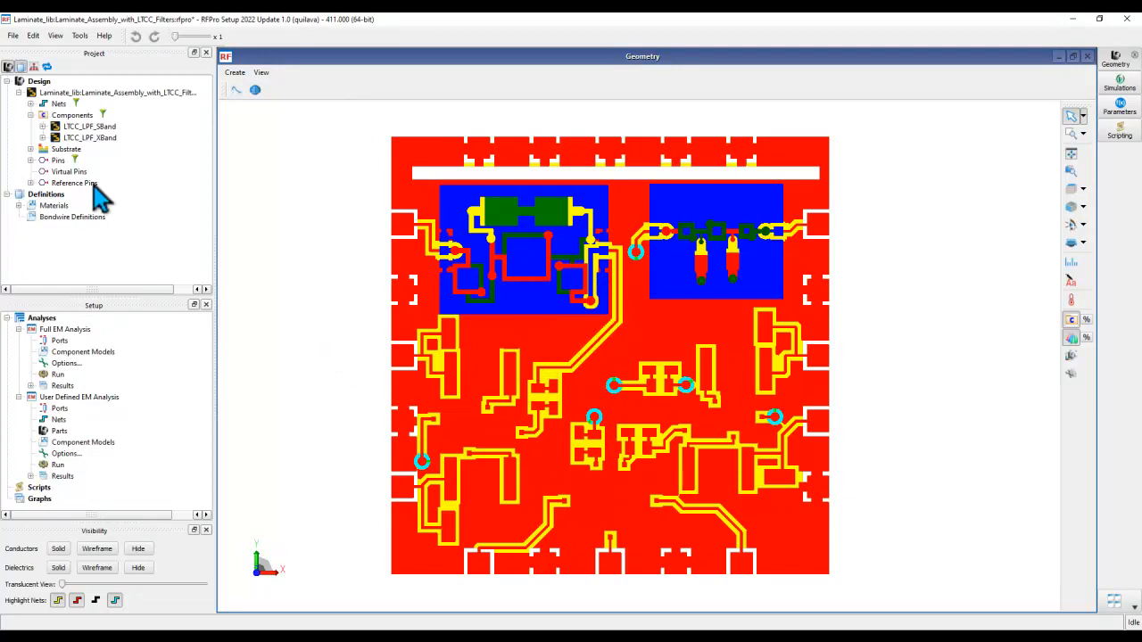
mouse_move(85, 143)
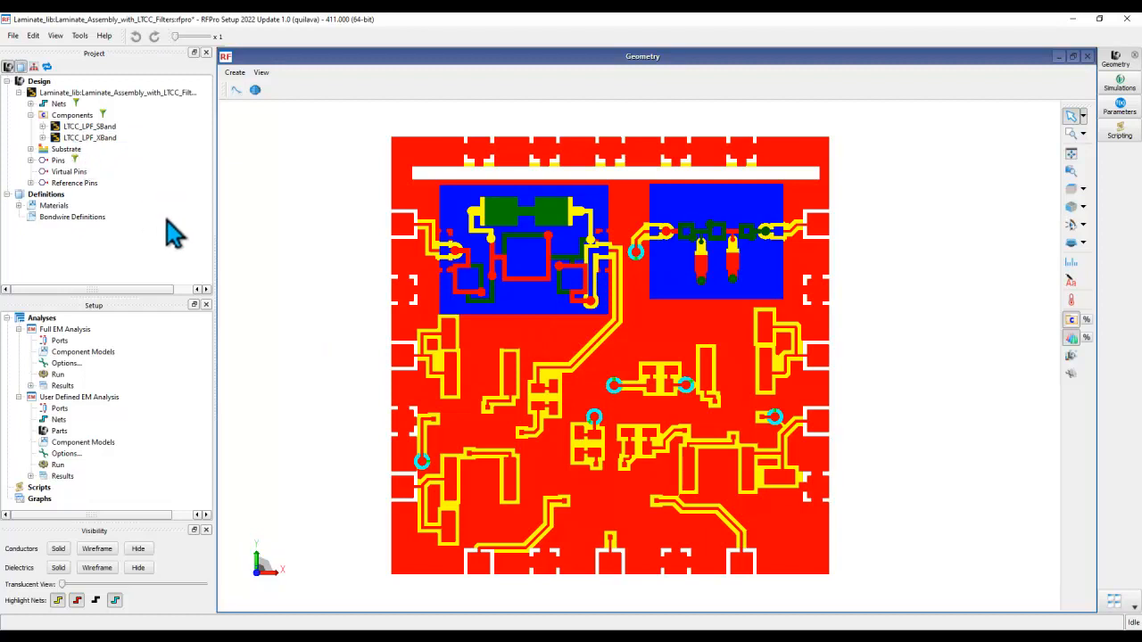
mouse_move(140, 224)
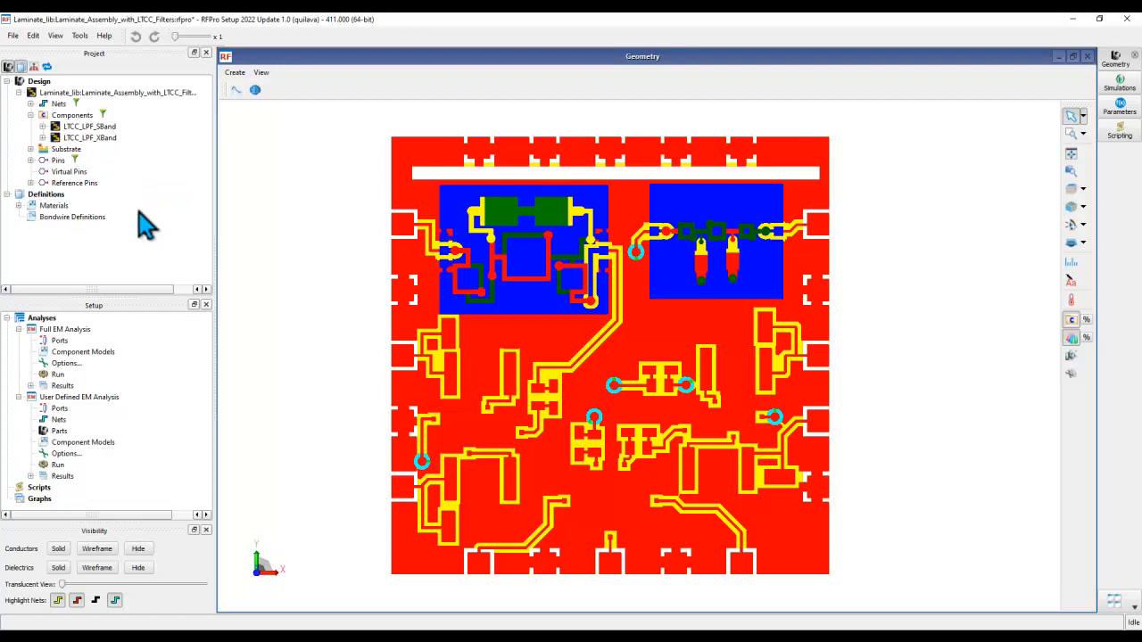
mouse_move(134, 218)
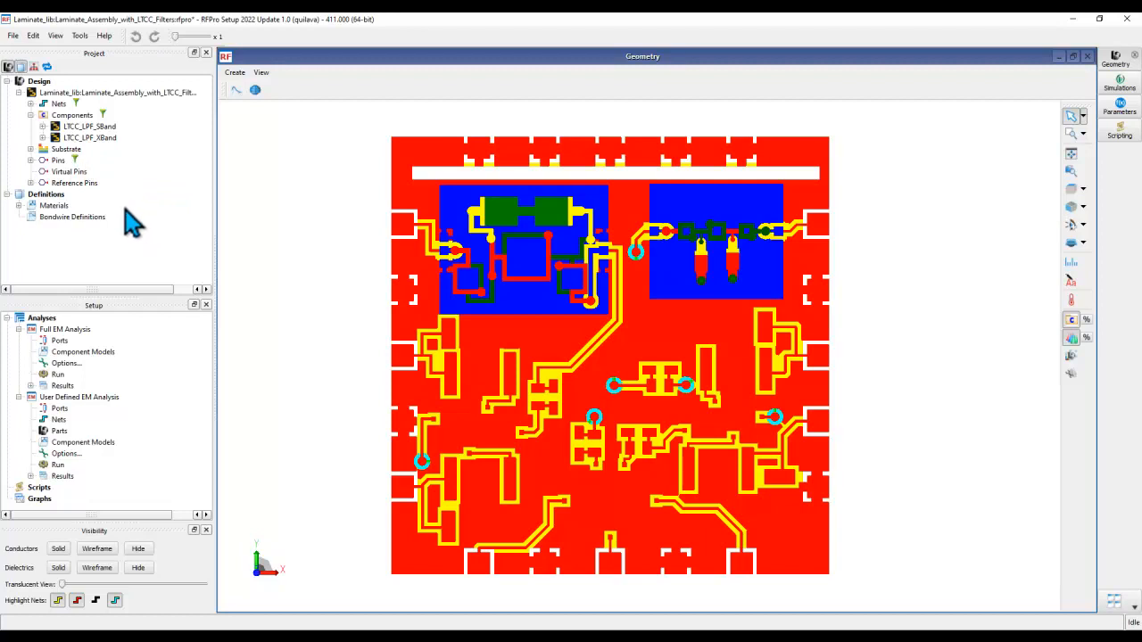
mouse_move(105, 143)
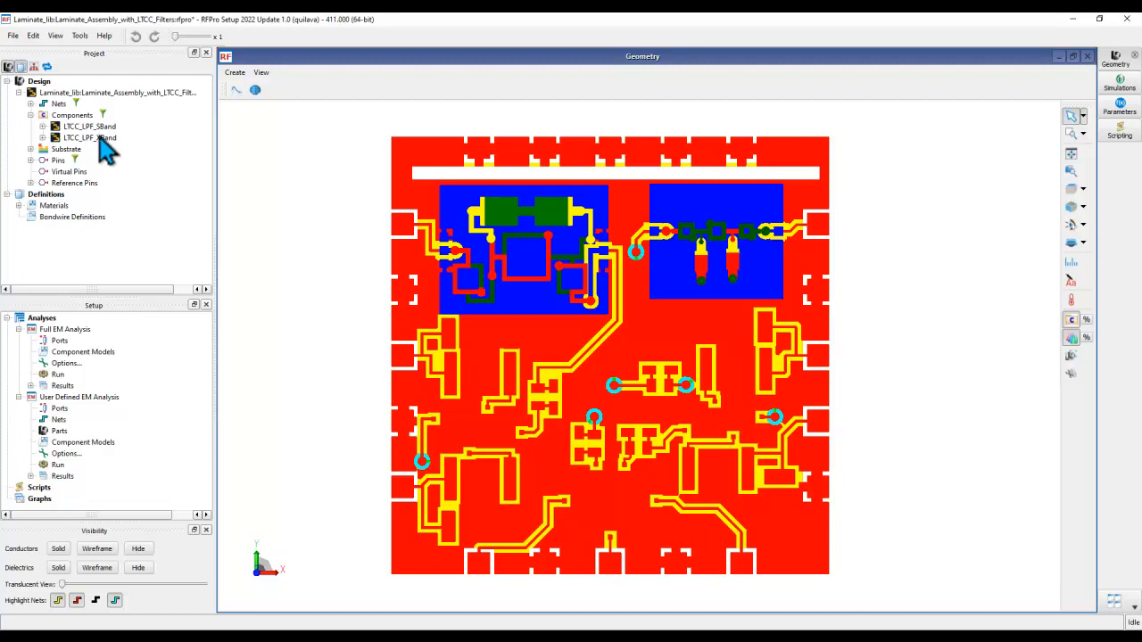
Change the LTCC_LPF_SBand component's role to Circuit
click(90, 126)
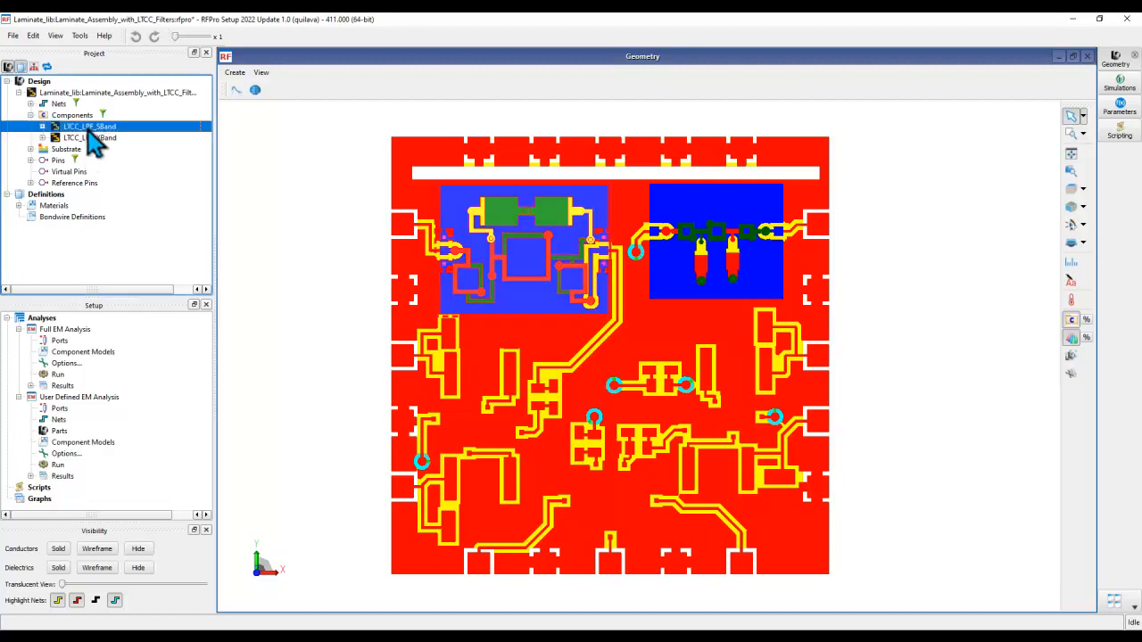
right_click(80, 126)
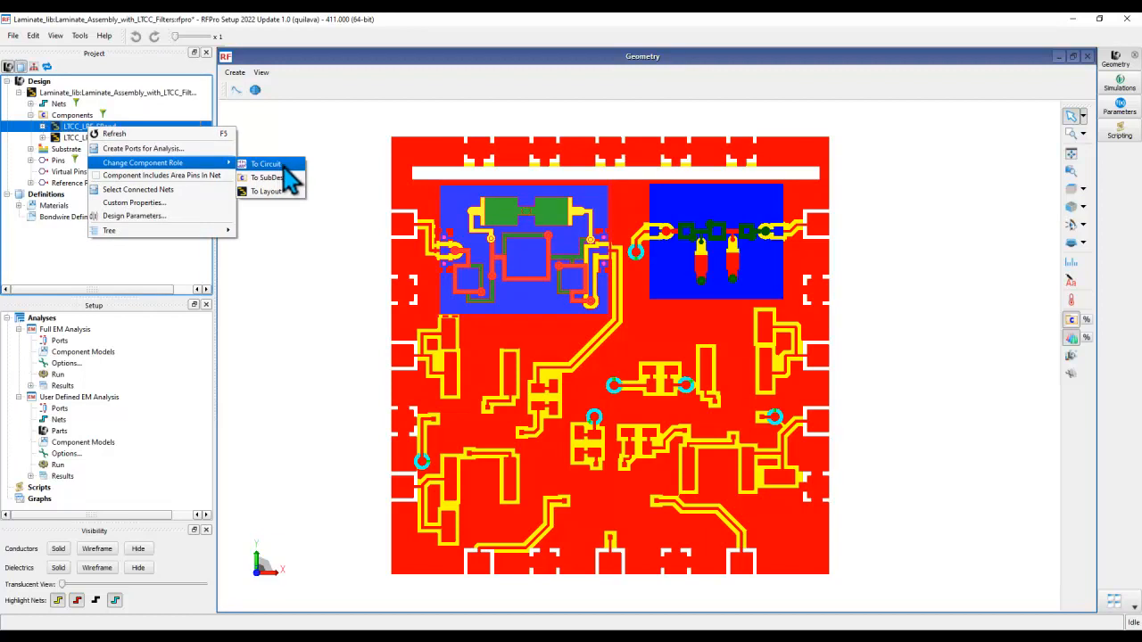
mouse_move(268, 191)
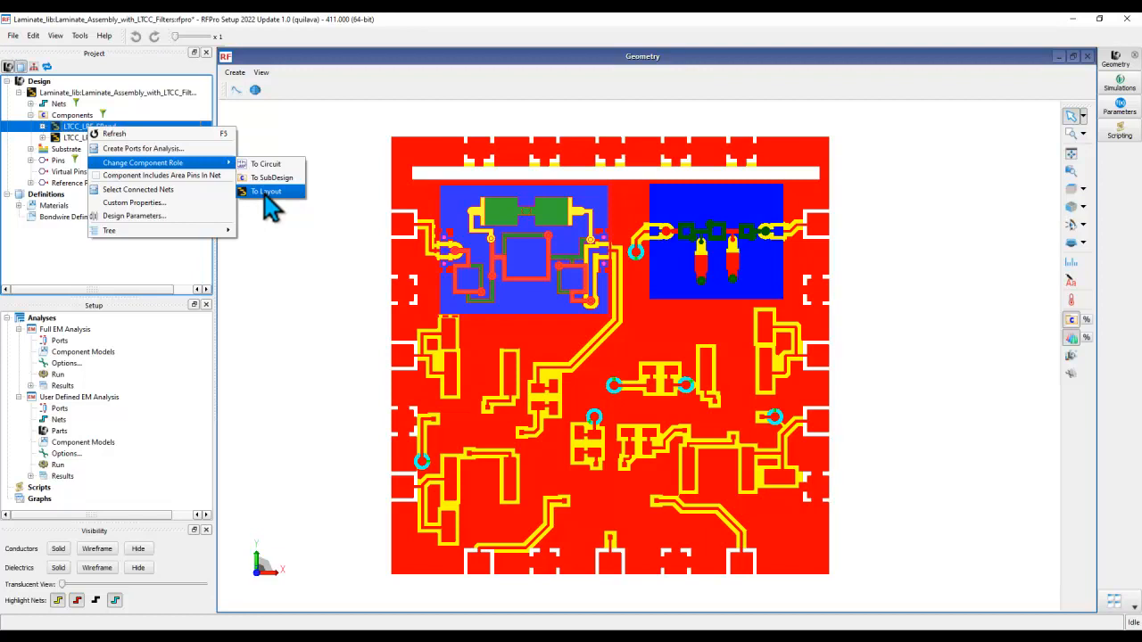
mouse_move(265, 164)
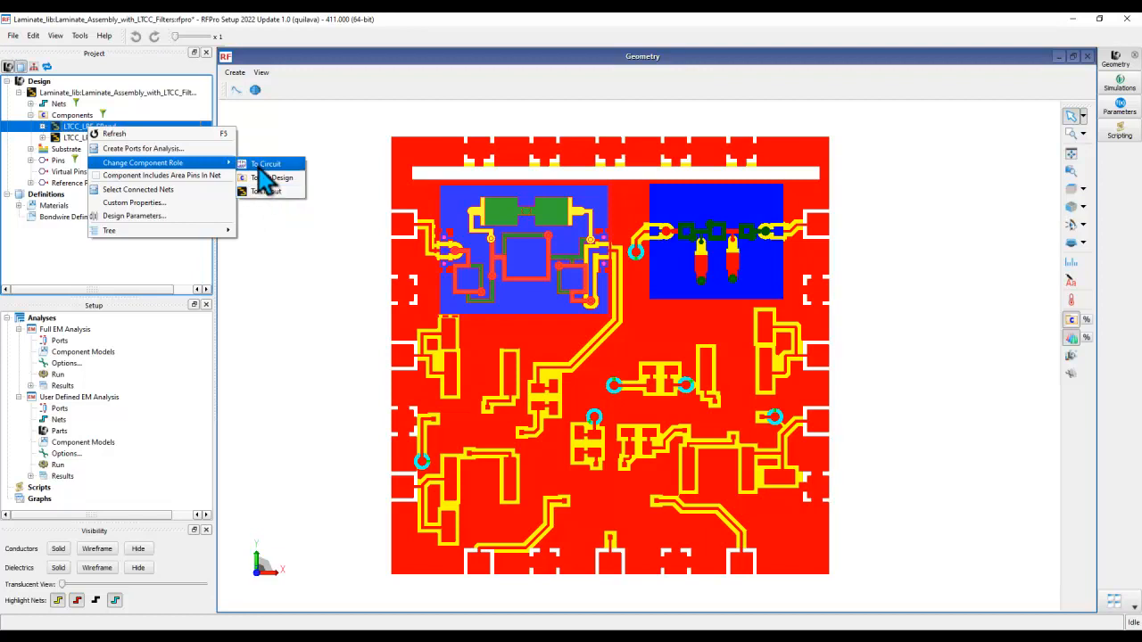
click(265, 163)
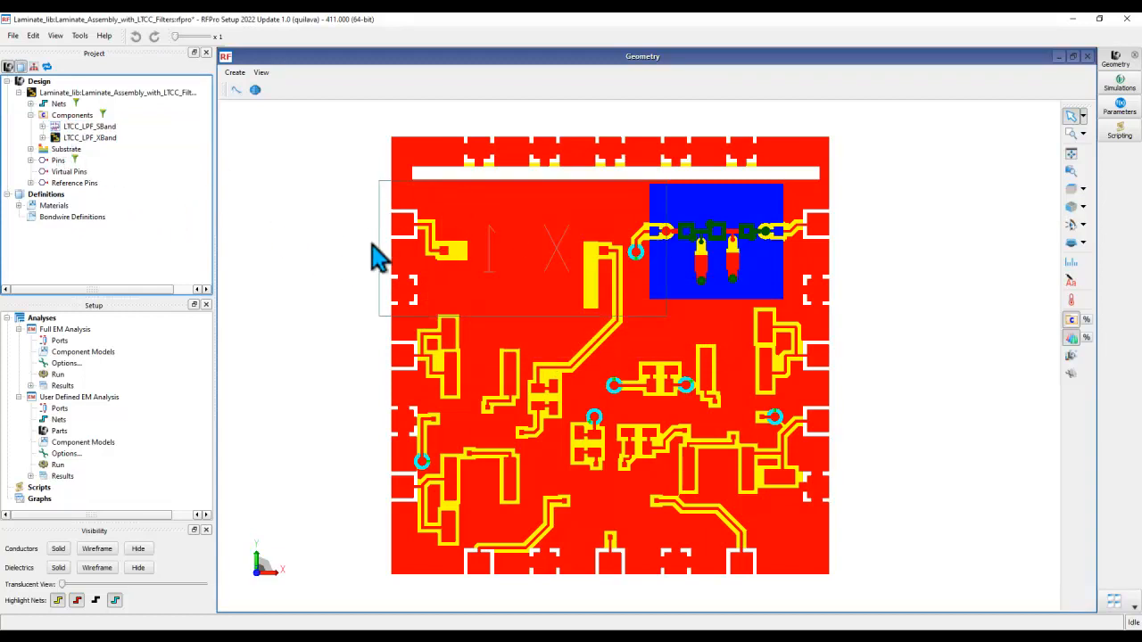
mouse_move(429, 312)
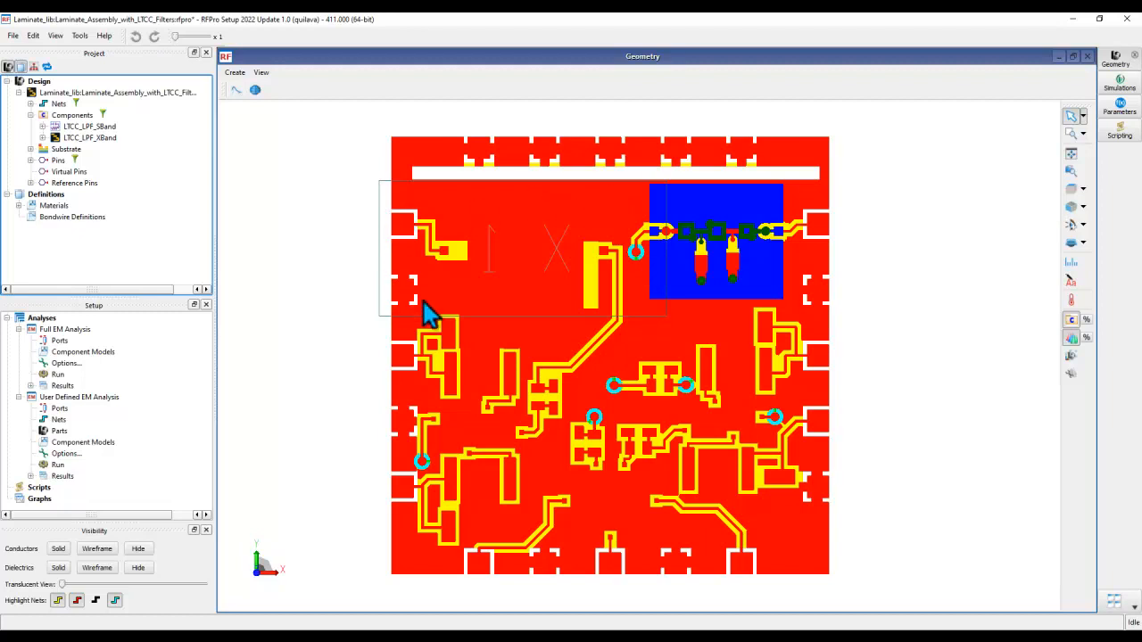
mouse_move(497, 330)
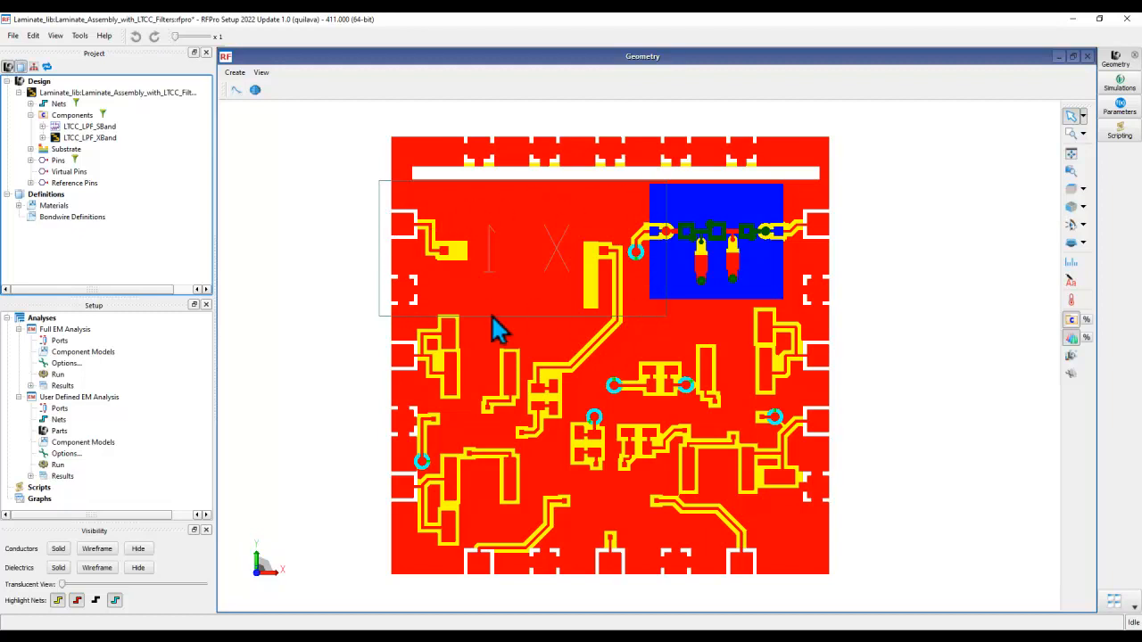
Expand LTCC_LPF_SBand and instance X1 to inspect pins LTEOut and Amp4GtoLTCC, then collapse it
click(41, 125)
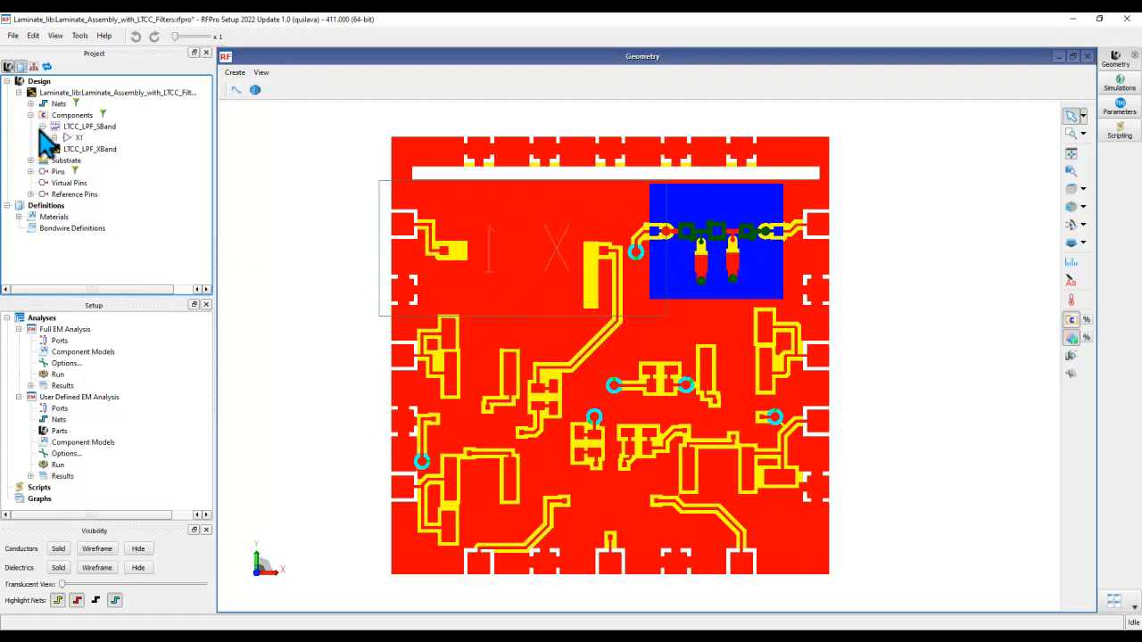
click(57, 138)
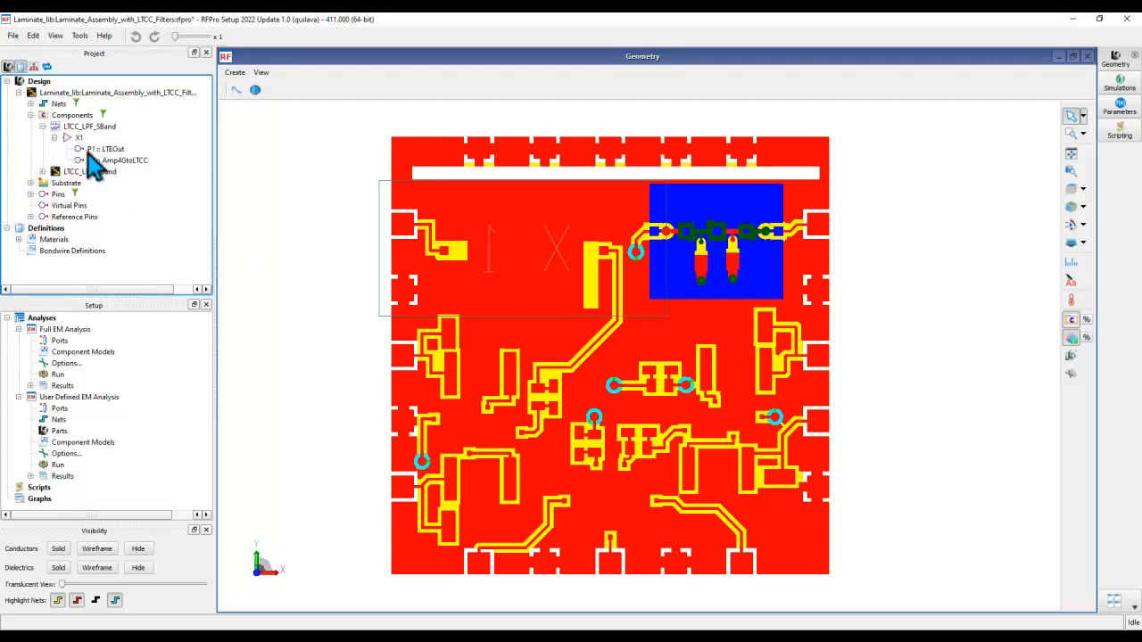
click(125, 159)
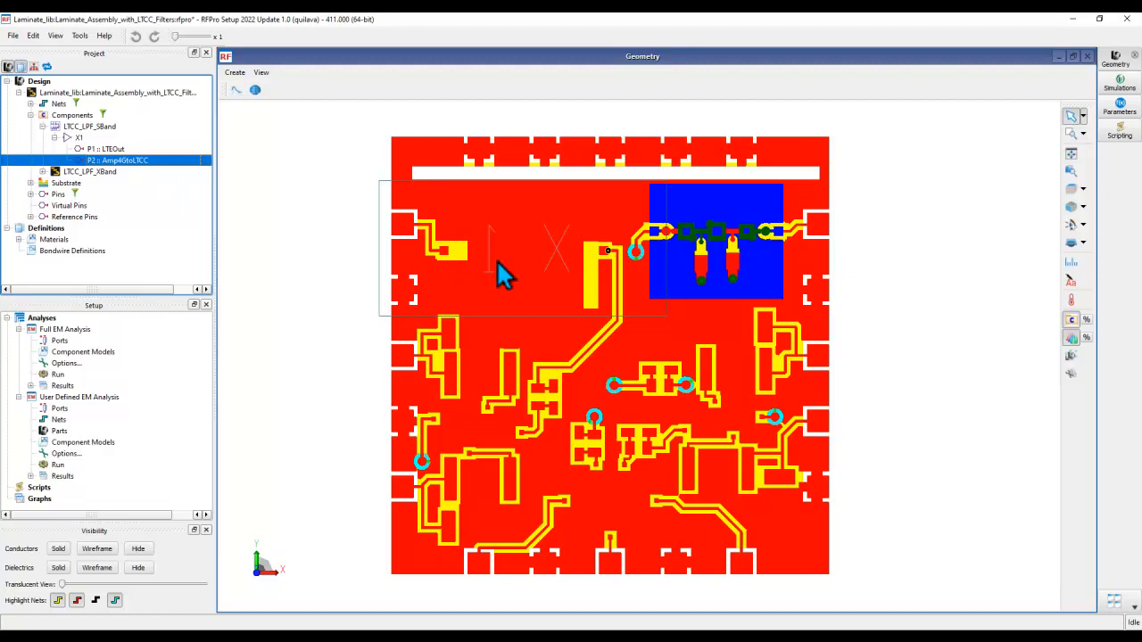
mouse_move(339, 258)
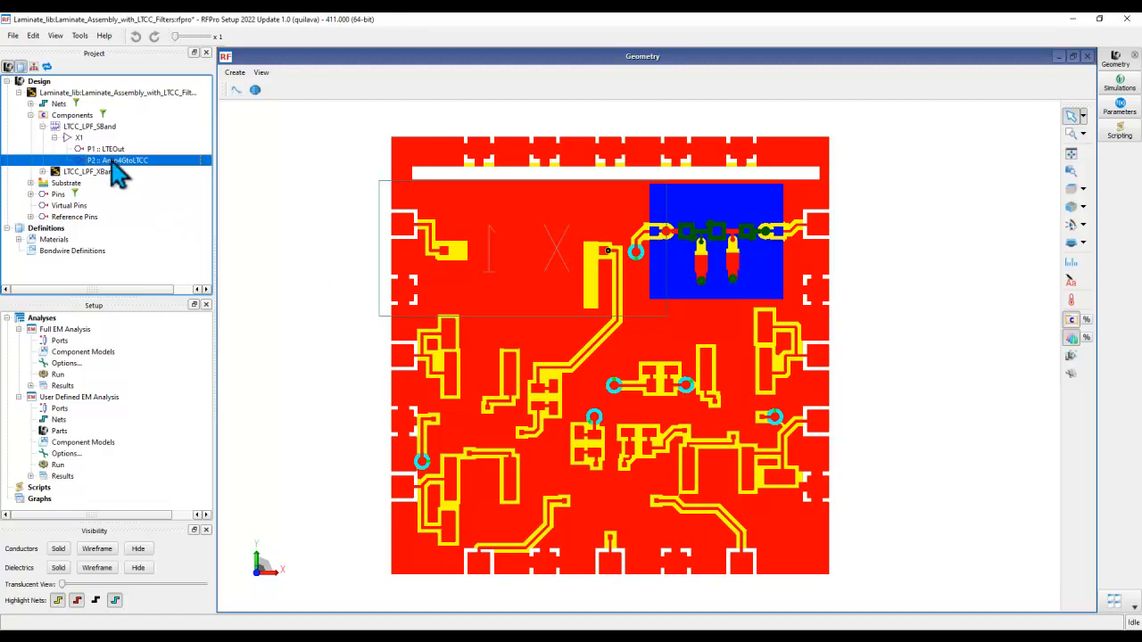
click(51, 126)
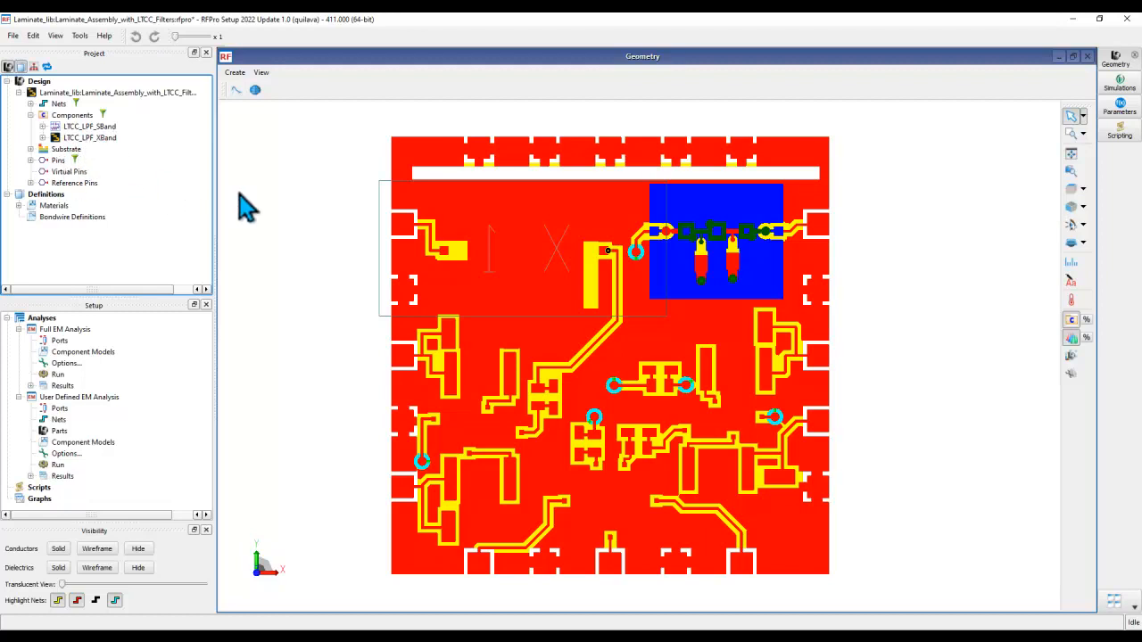
mouse_move(98, 169)
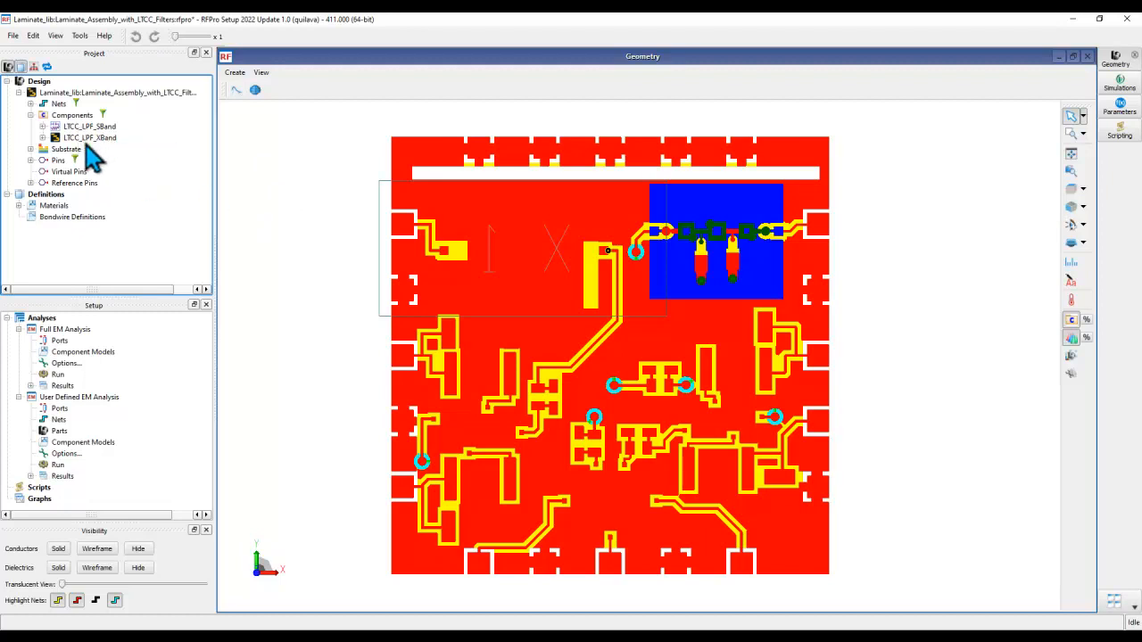
mouse_move(80, 151)
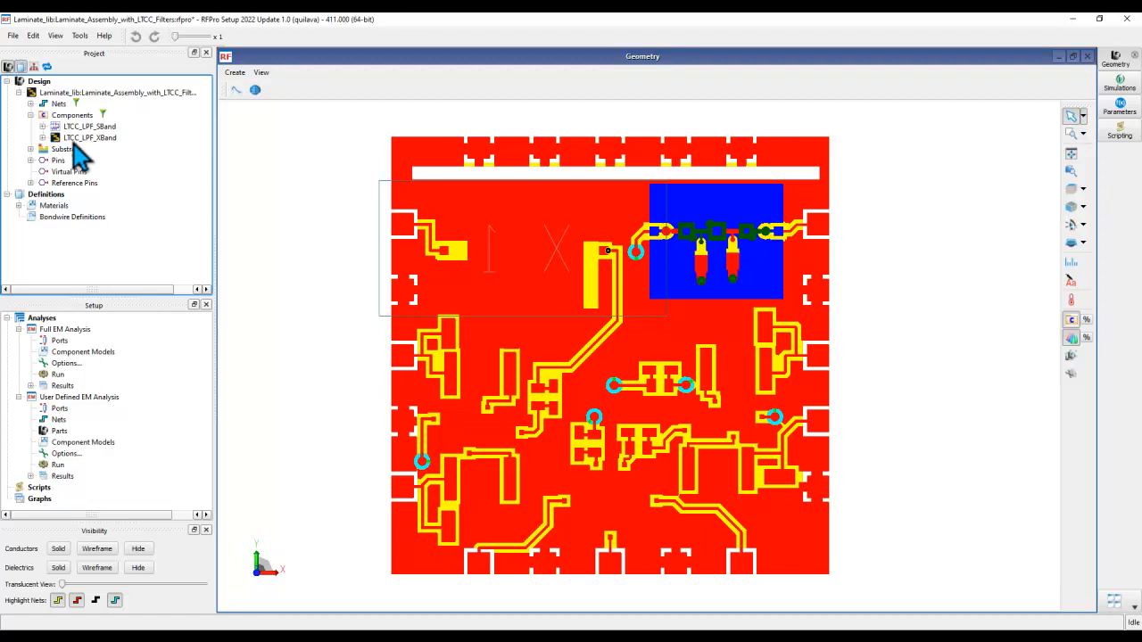
click(80, 36)
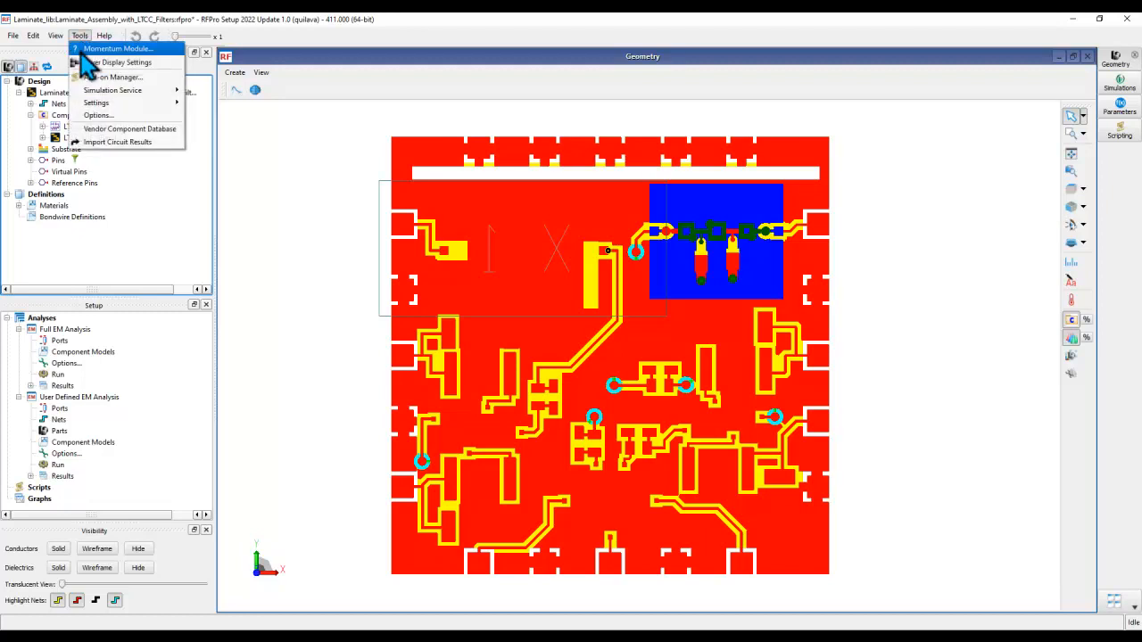
mouse_move(107, 132)
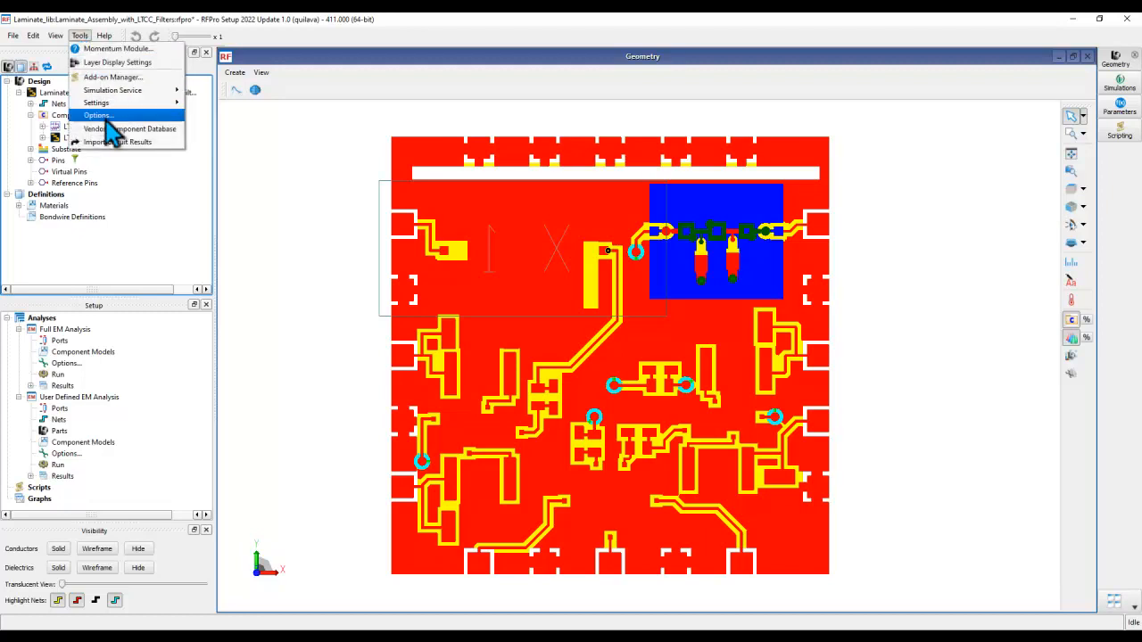
click(96, 115)
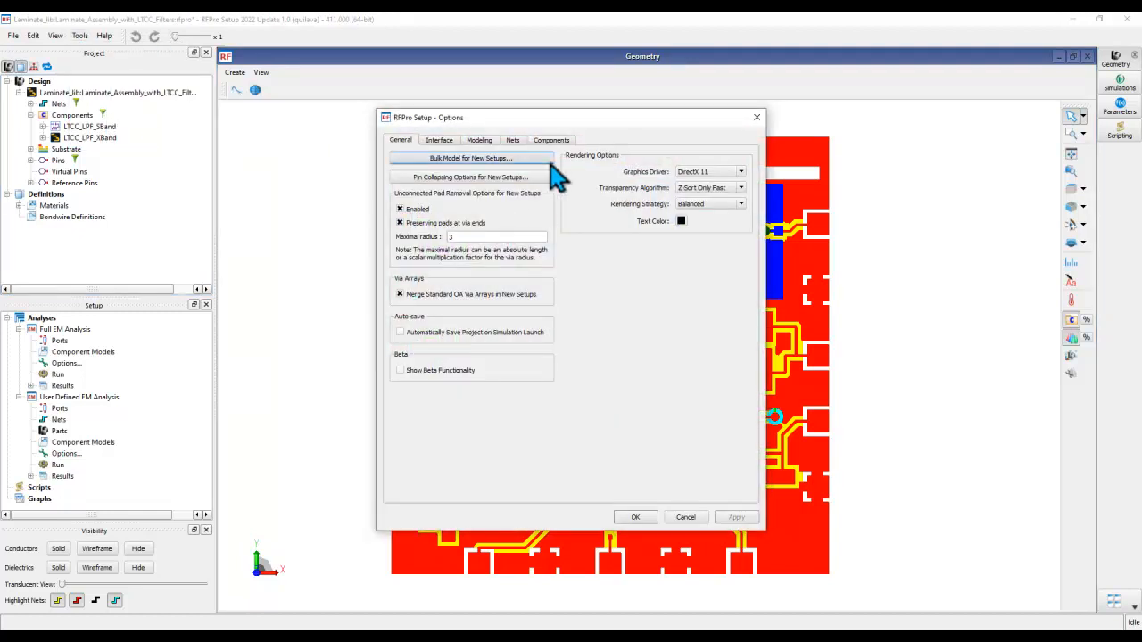
click(550, 140)
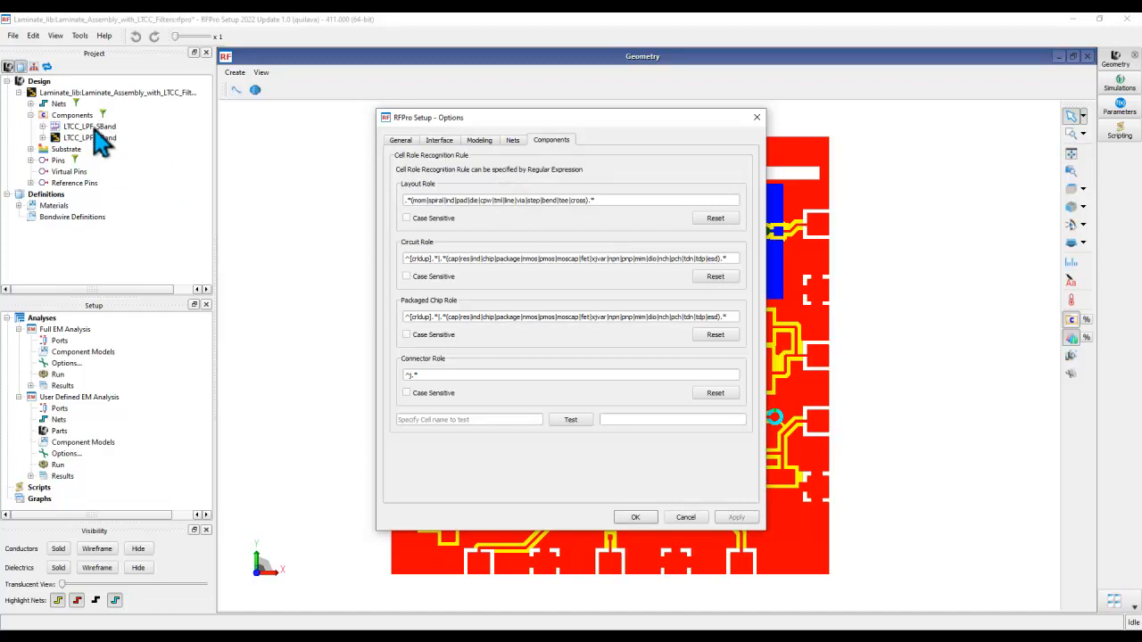
mouse_move(108, 183)
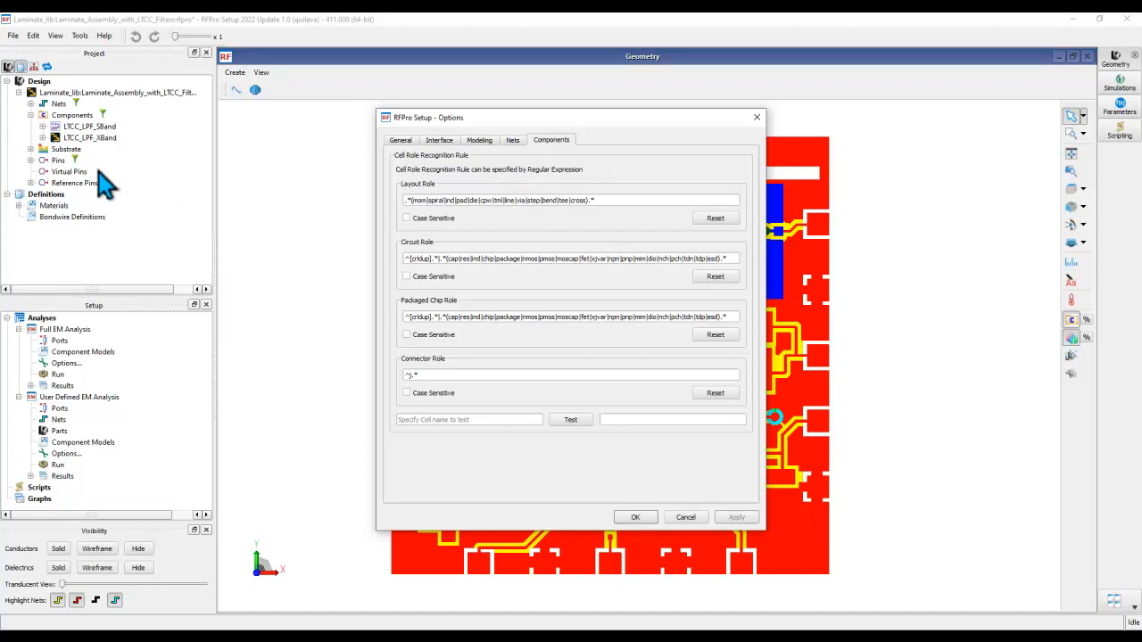
mouse_move(105, 142)
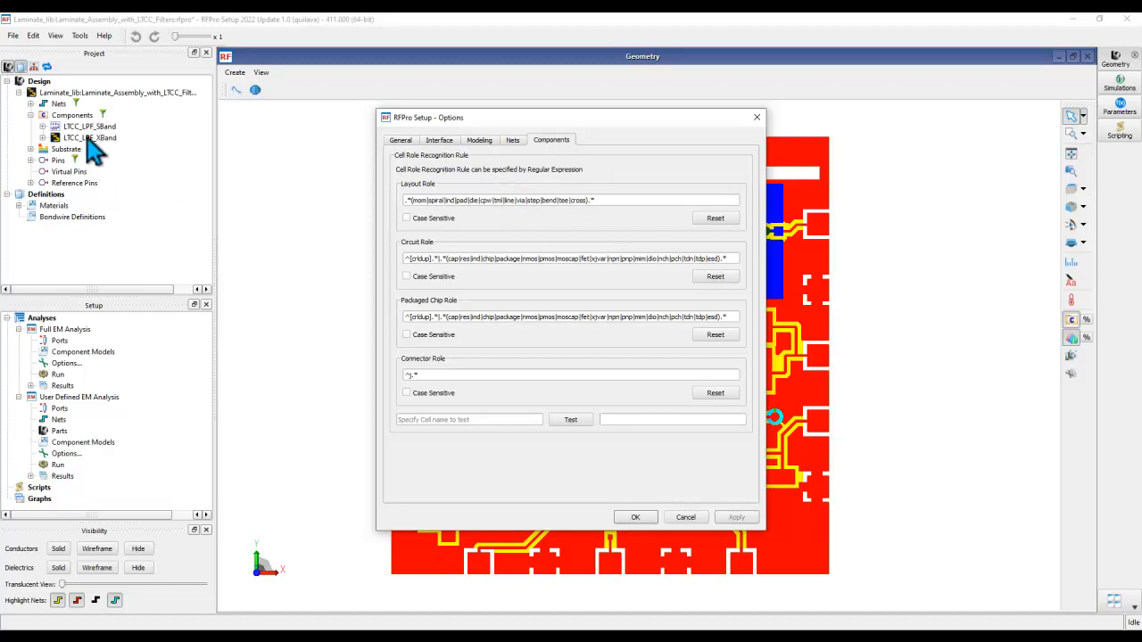
mouse_move(534, 200)
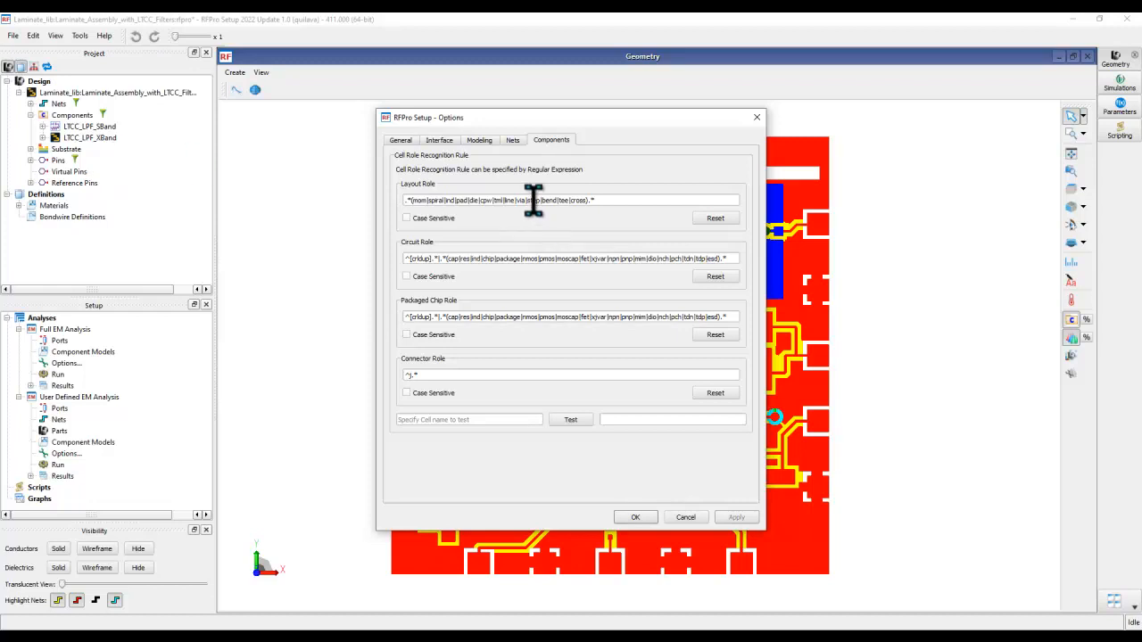
mouse_move(618, 265)
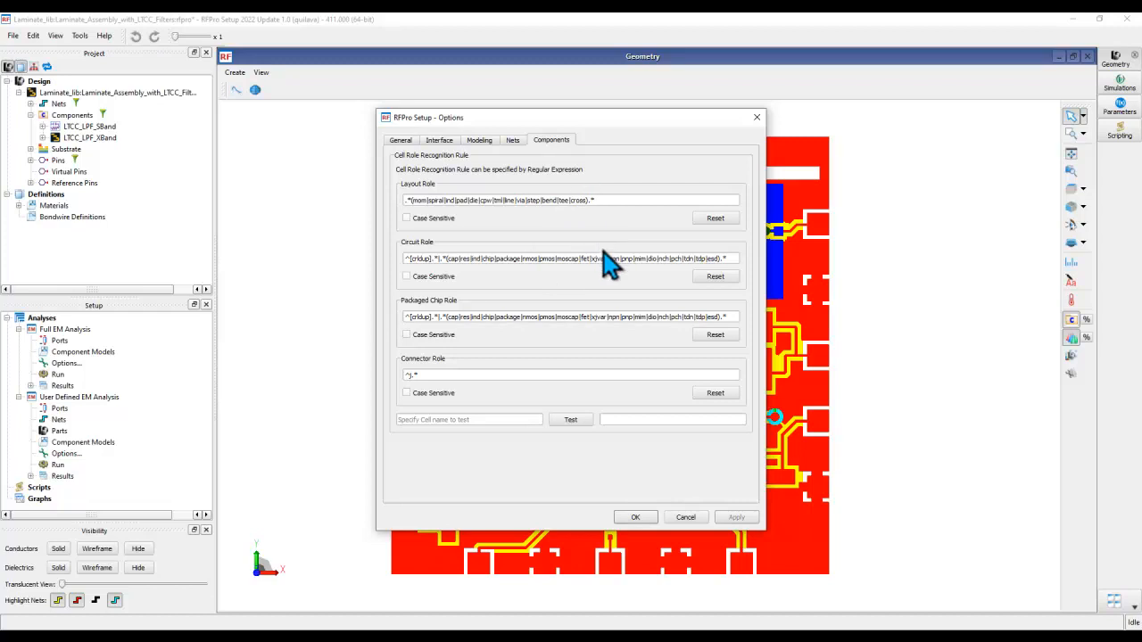
mouse_move(565, 287)
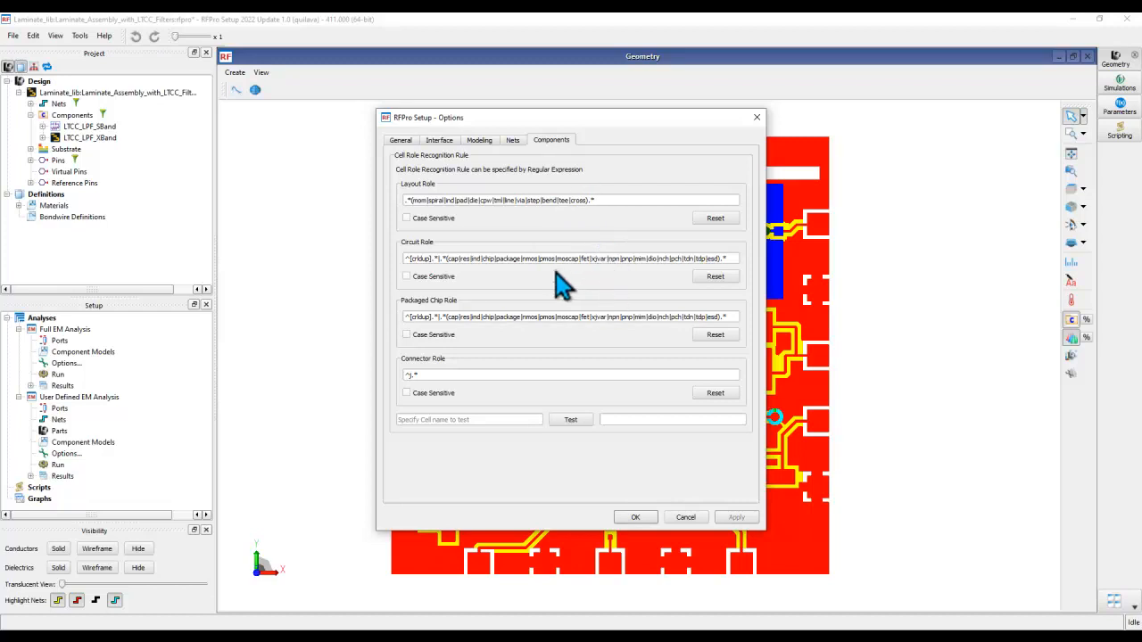
mouse_move(698, 488)
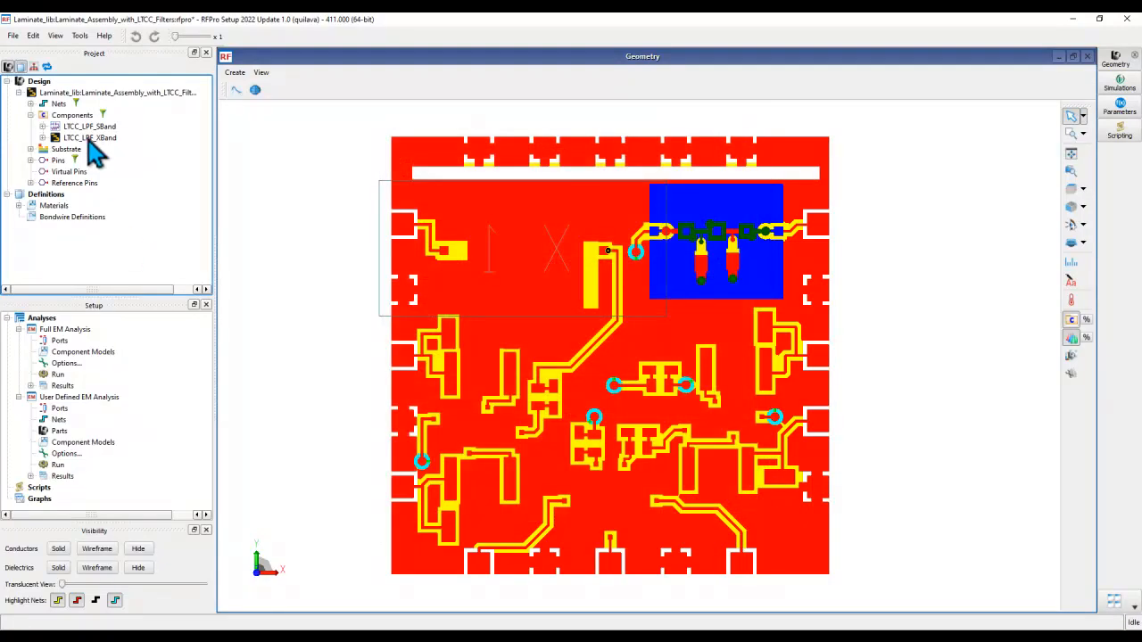
mouse_move(107, 165)
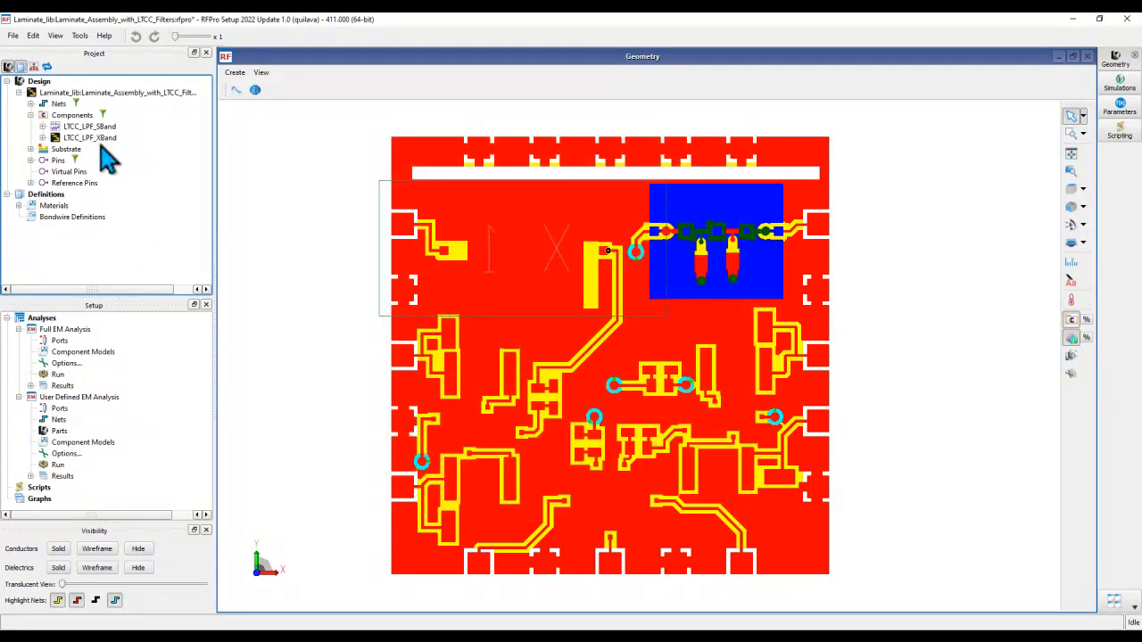
mouse_move(312, 251)
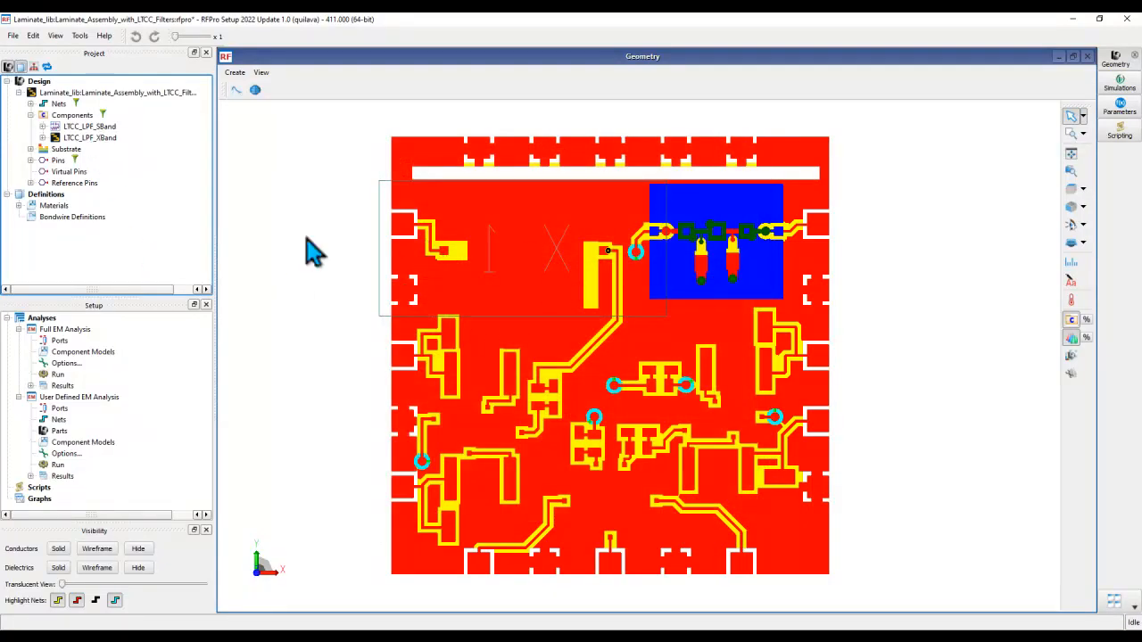
Select the LTCC_LPF_SBand component in the Project tree
click(89, 126)
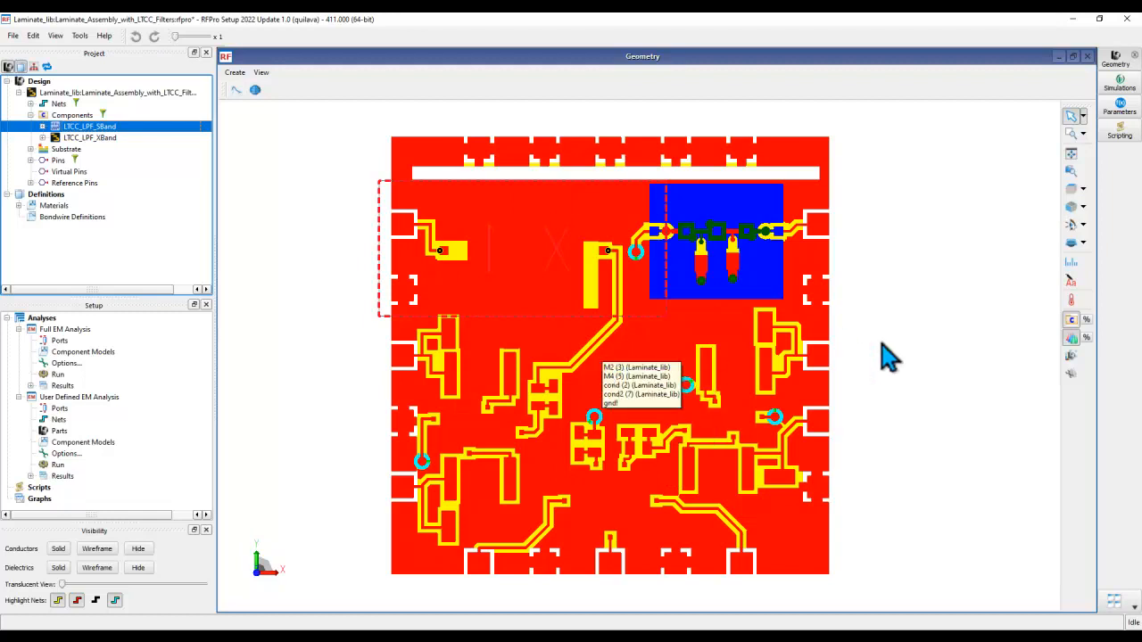
mouse_move(868, 346)
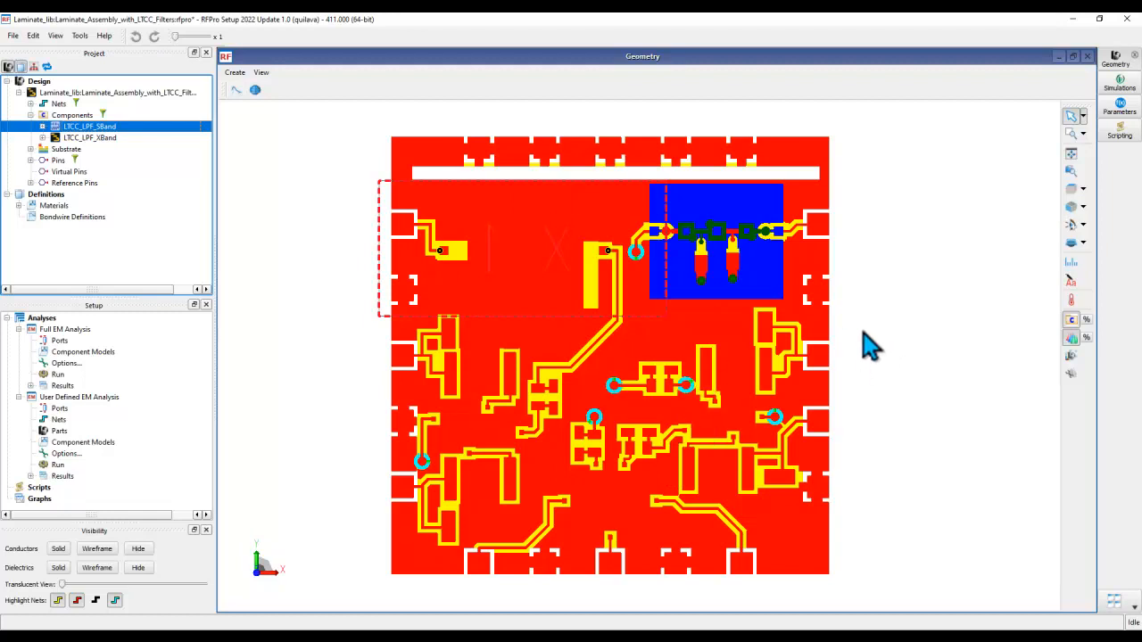
mouse_move(498, 194)
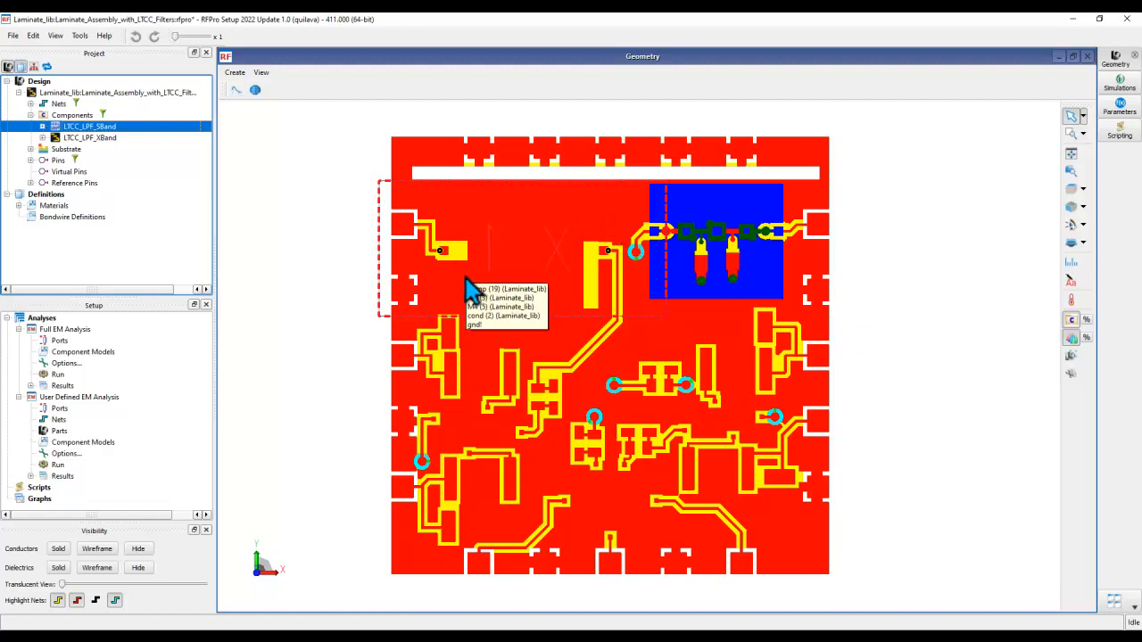
mouse_move(81, 134)
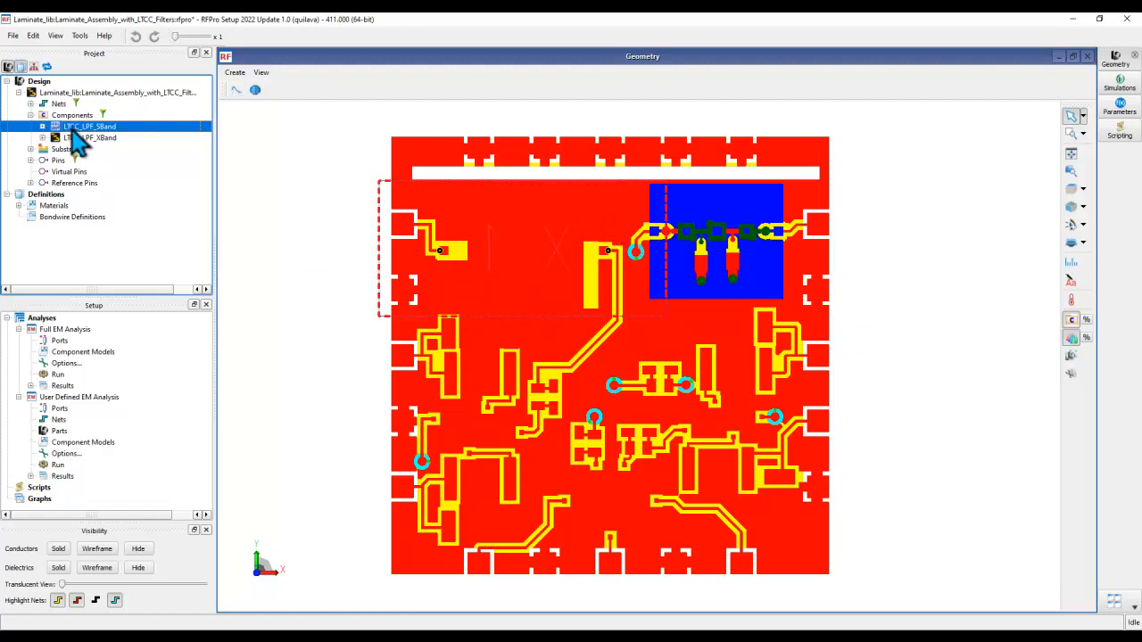
mouse_move(82, 138)
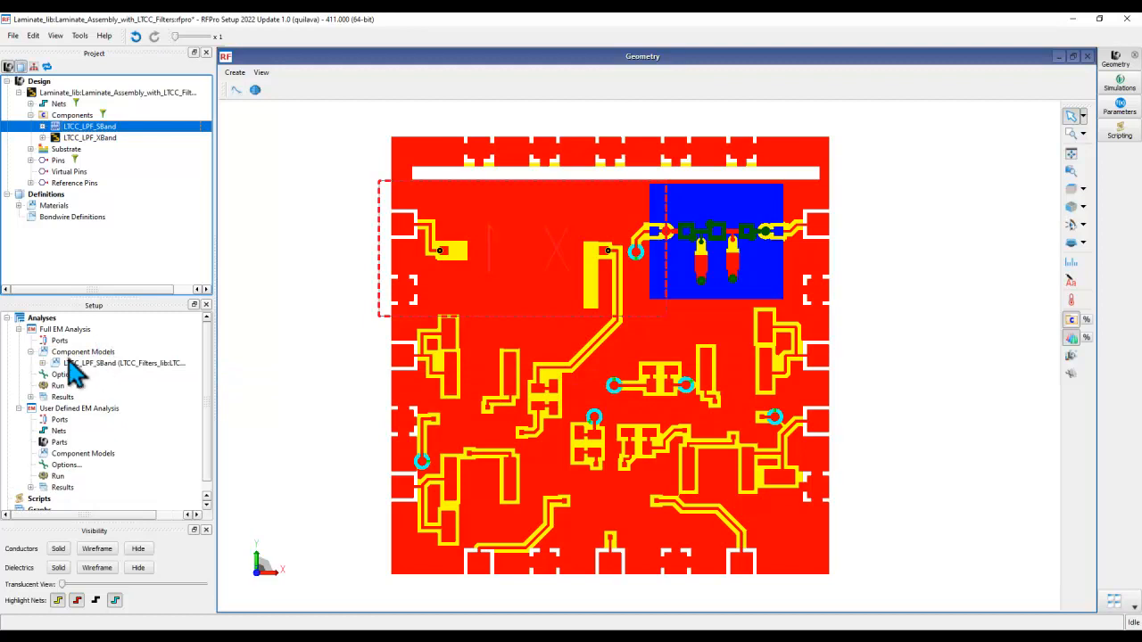
mouse_move(81, 435)
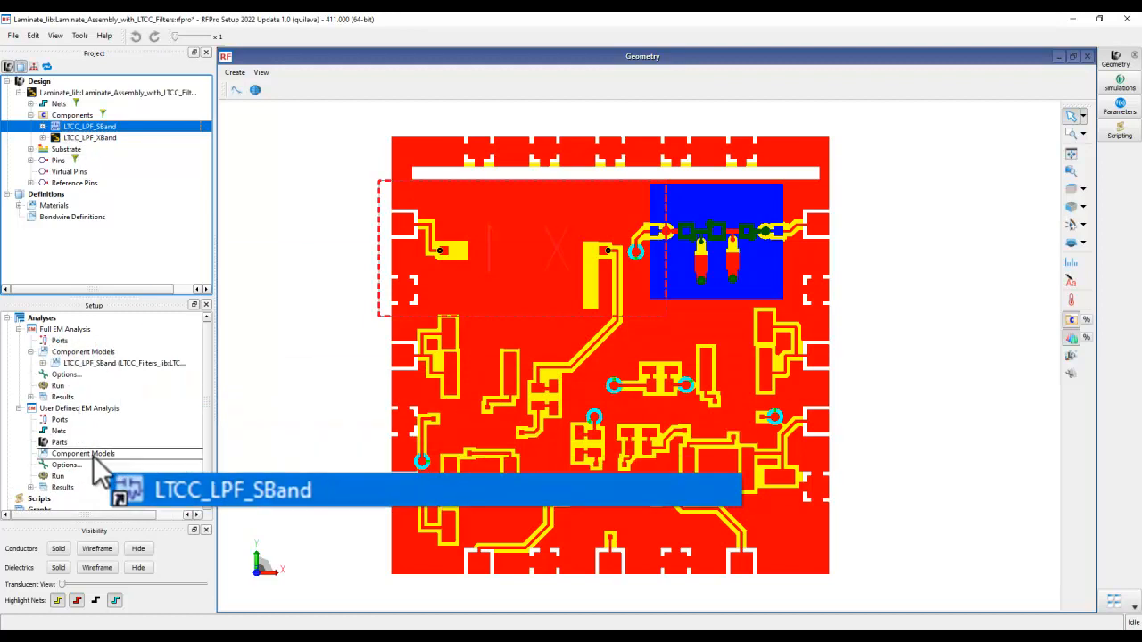
Add LTCC_LPF_SBand to the User Defined EM Analysis component models
click(32, 430)
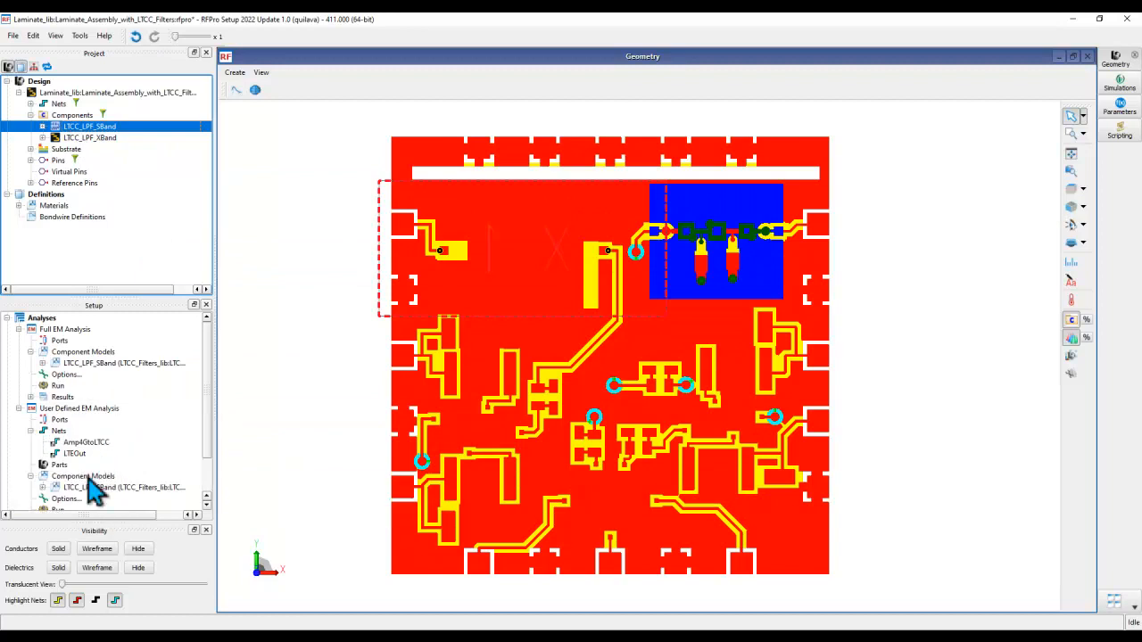
mouse_move(99, 442)
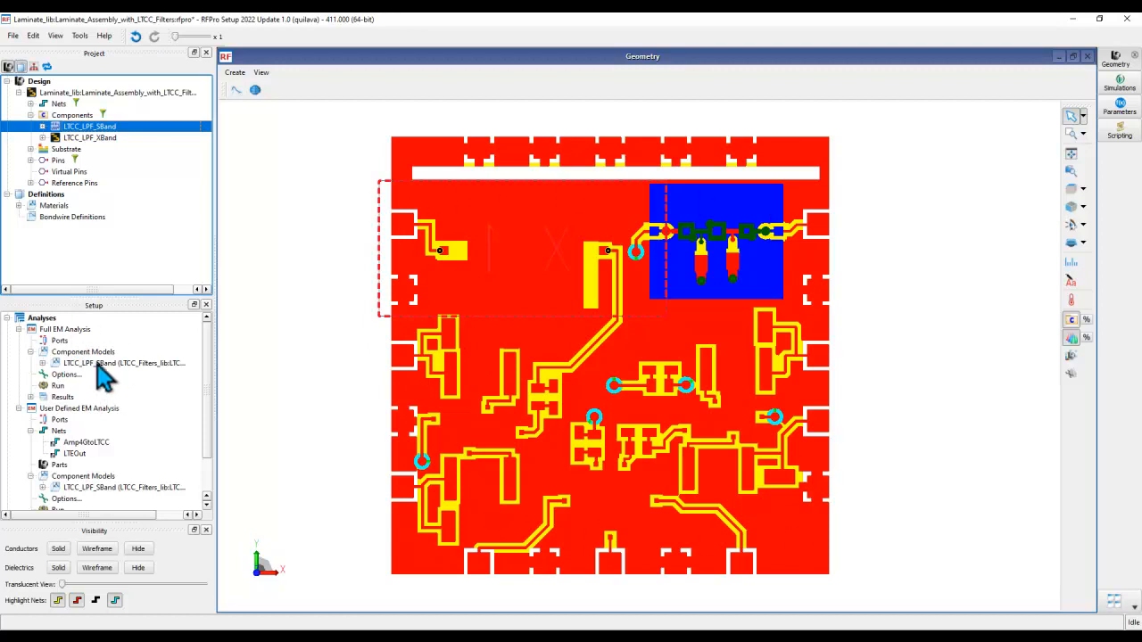
mouse_move(73, 359)
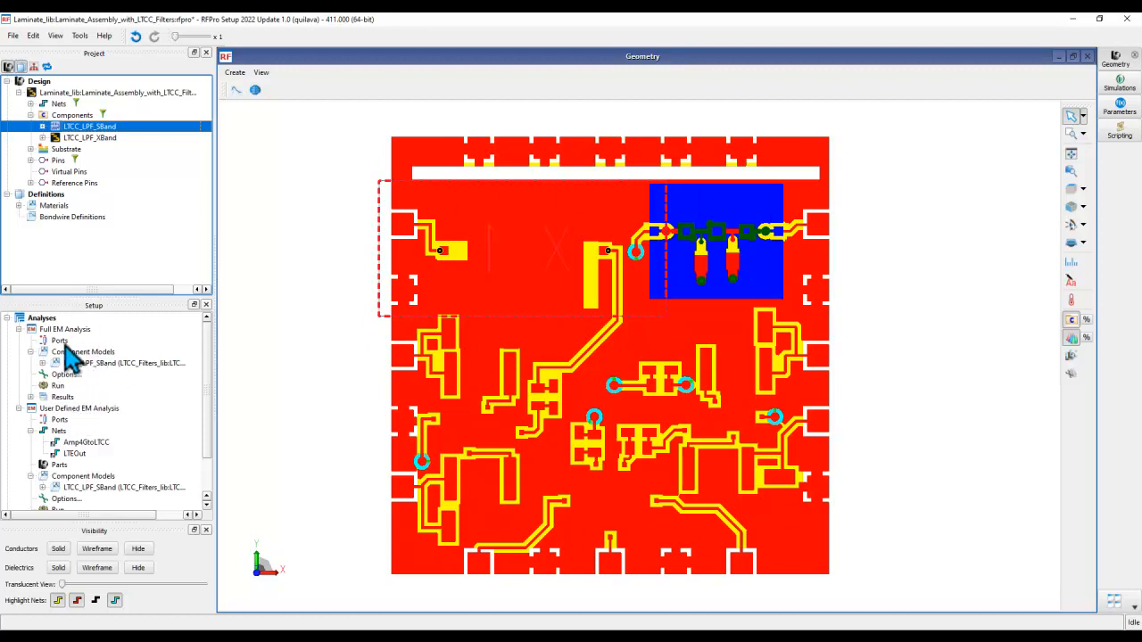
mouse_move(67, 407)
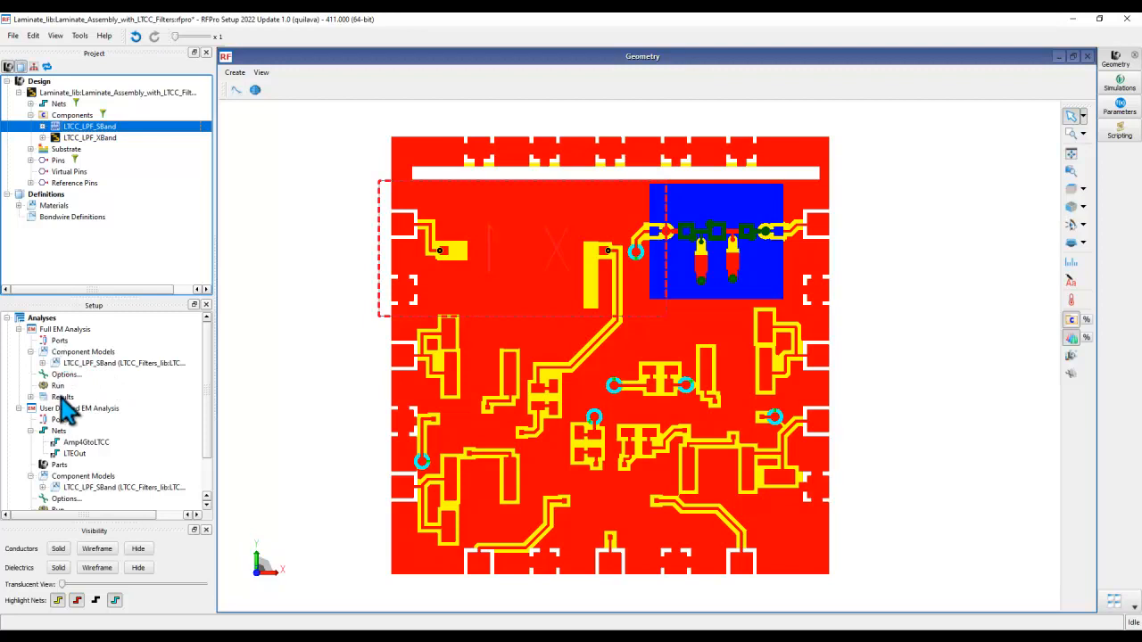
mouse_move(76, 391)
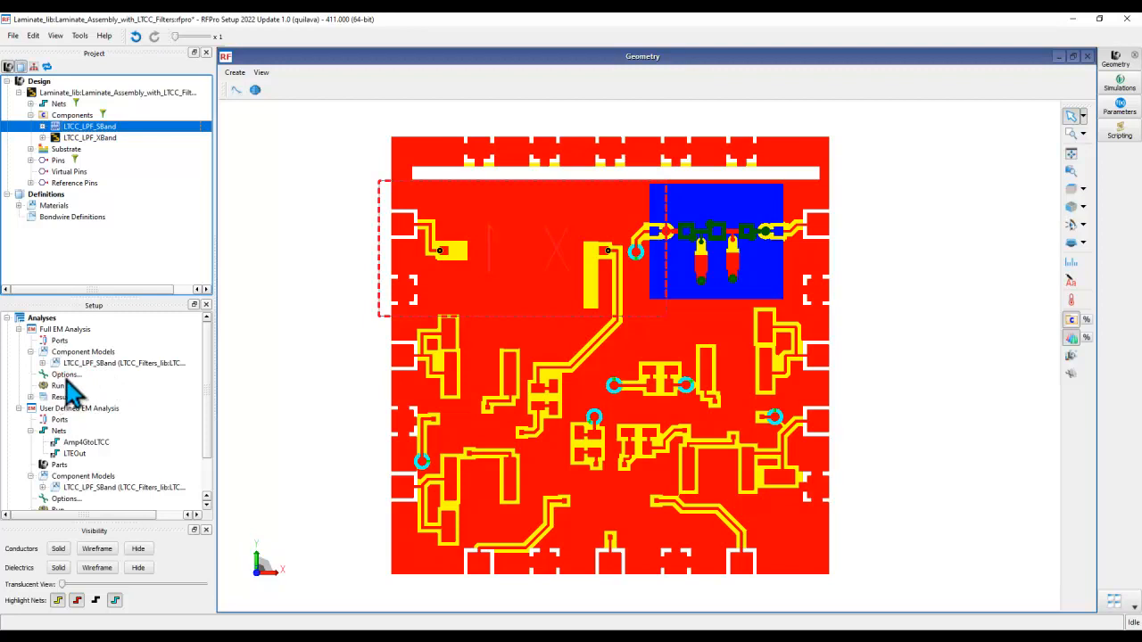
mouse_move(64, 408)
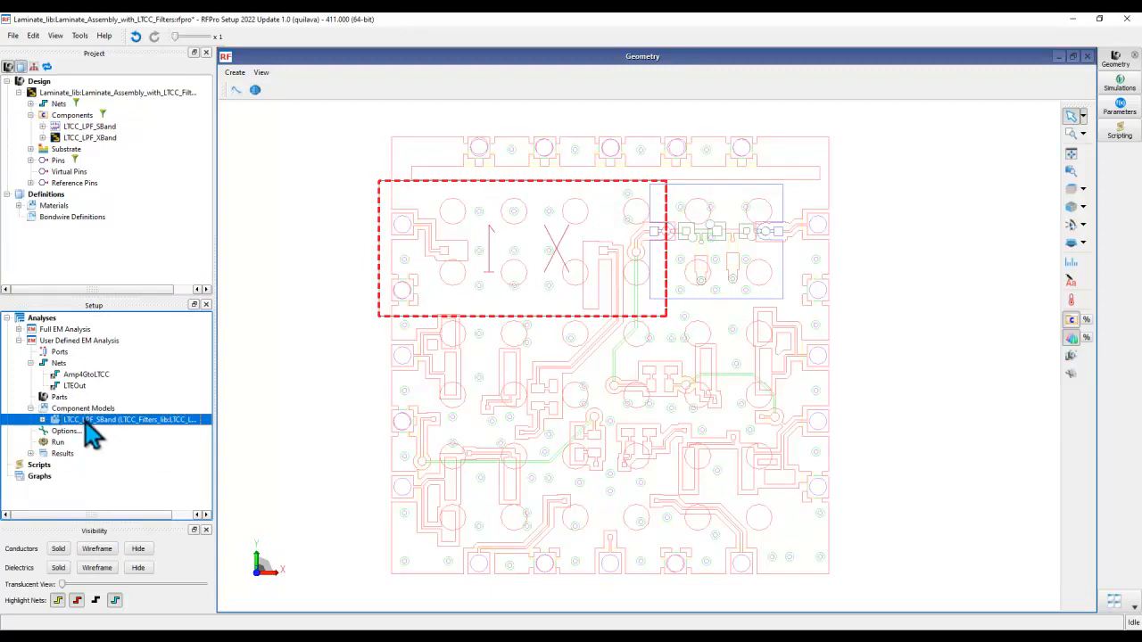
mouse_move(81, 438)
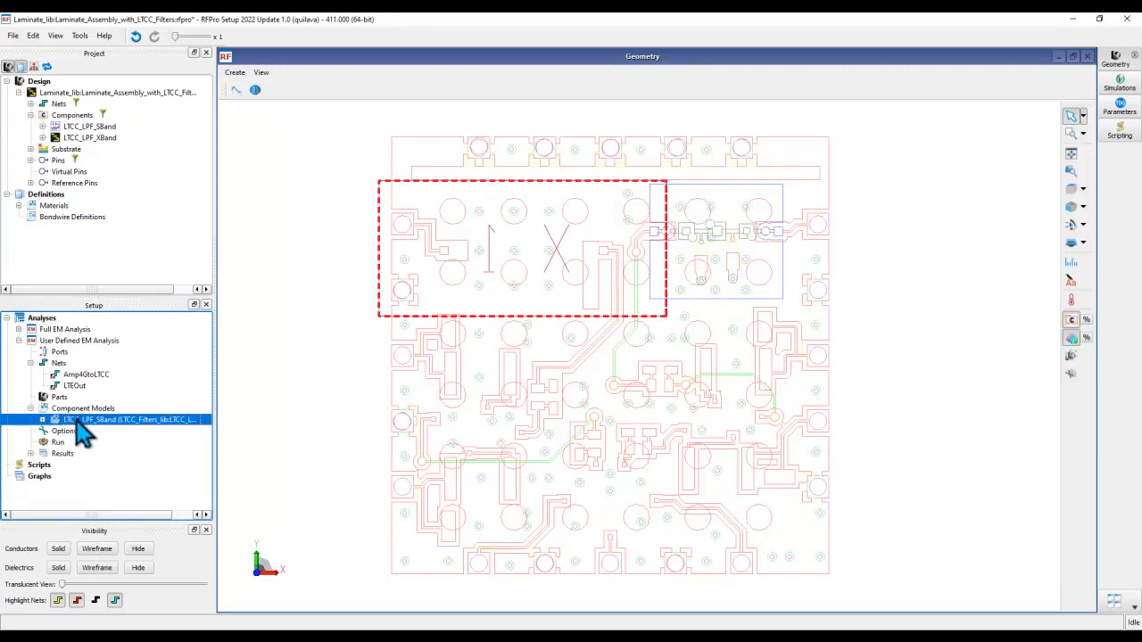
mouse_move(446, 267)
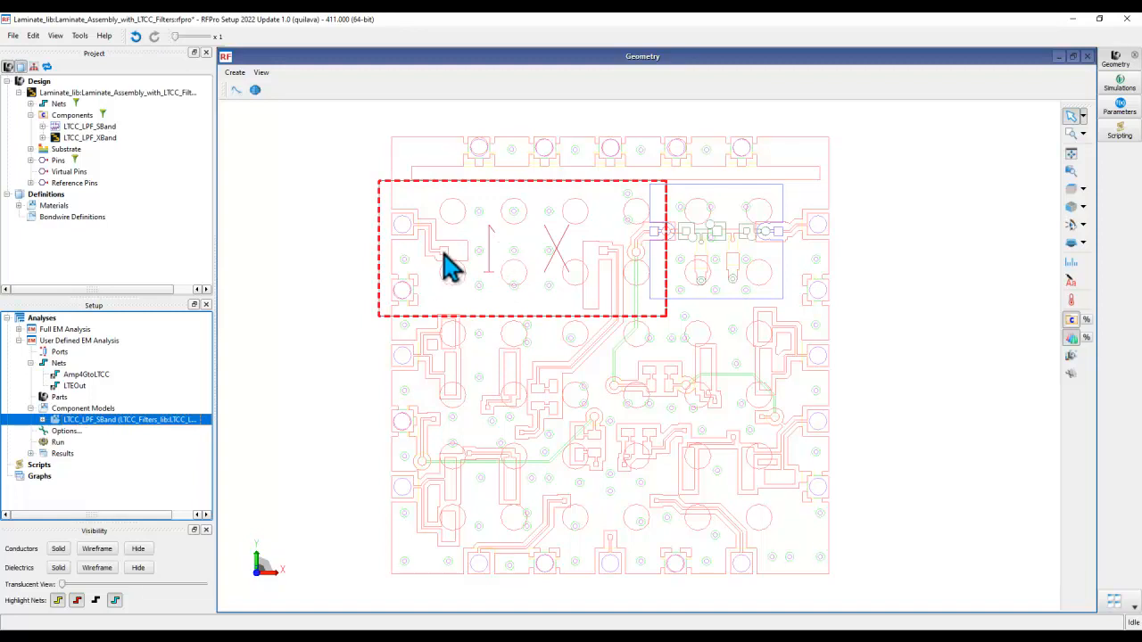
mouse_move(620, 276)
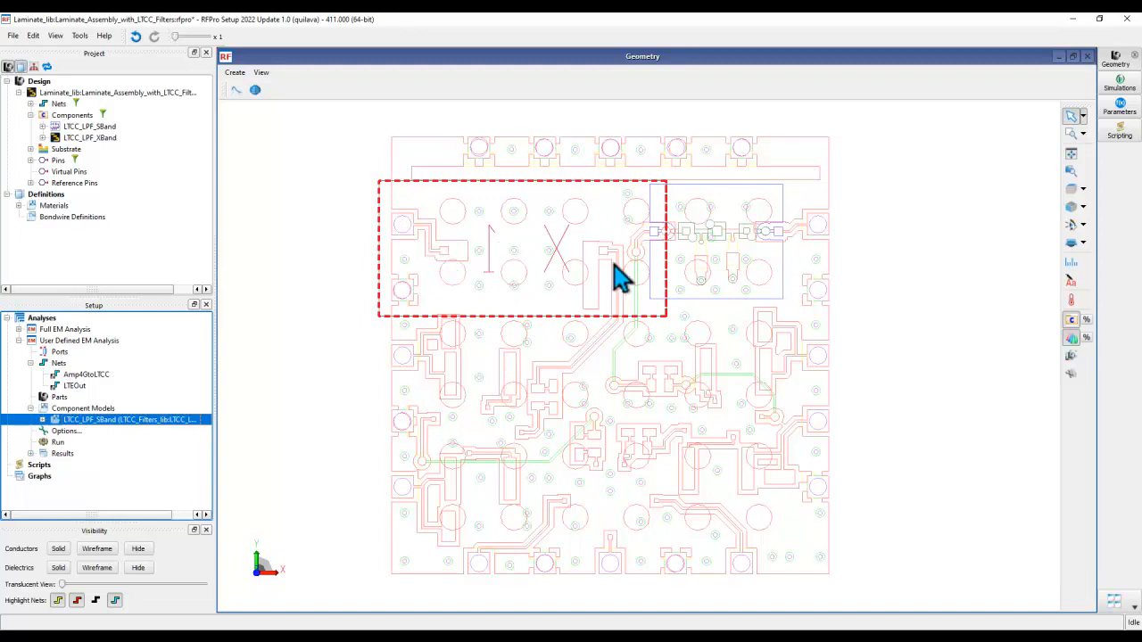
mouse_move(85, 388)
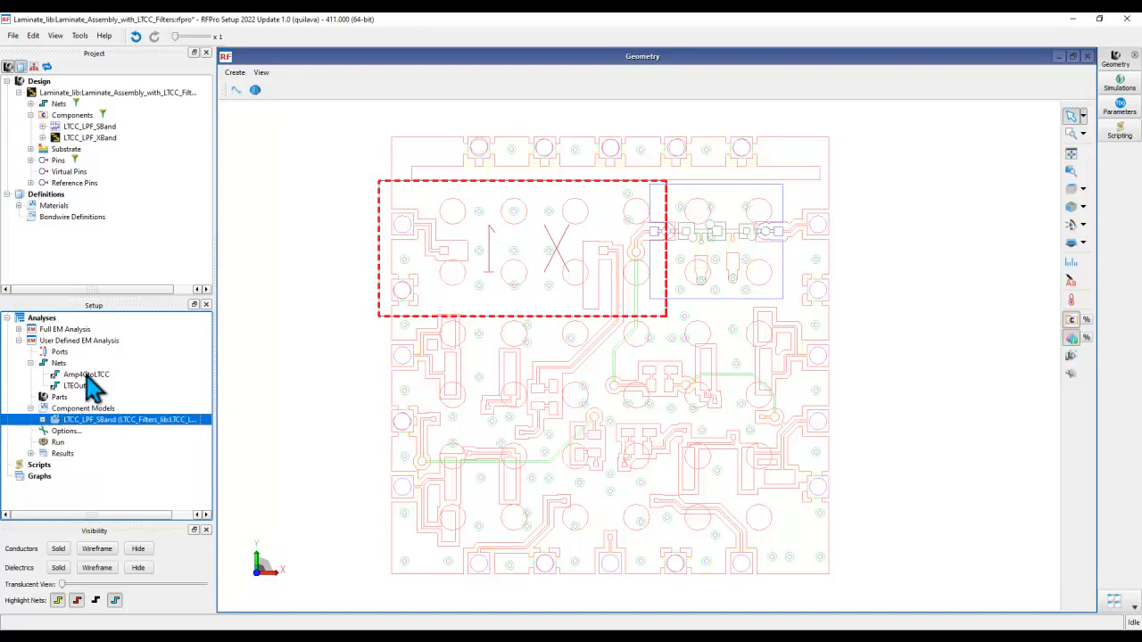
Highlight the Amp4GtoLTCC and LTEOut nets on the layout
click(86, 374)
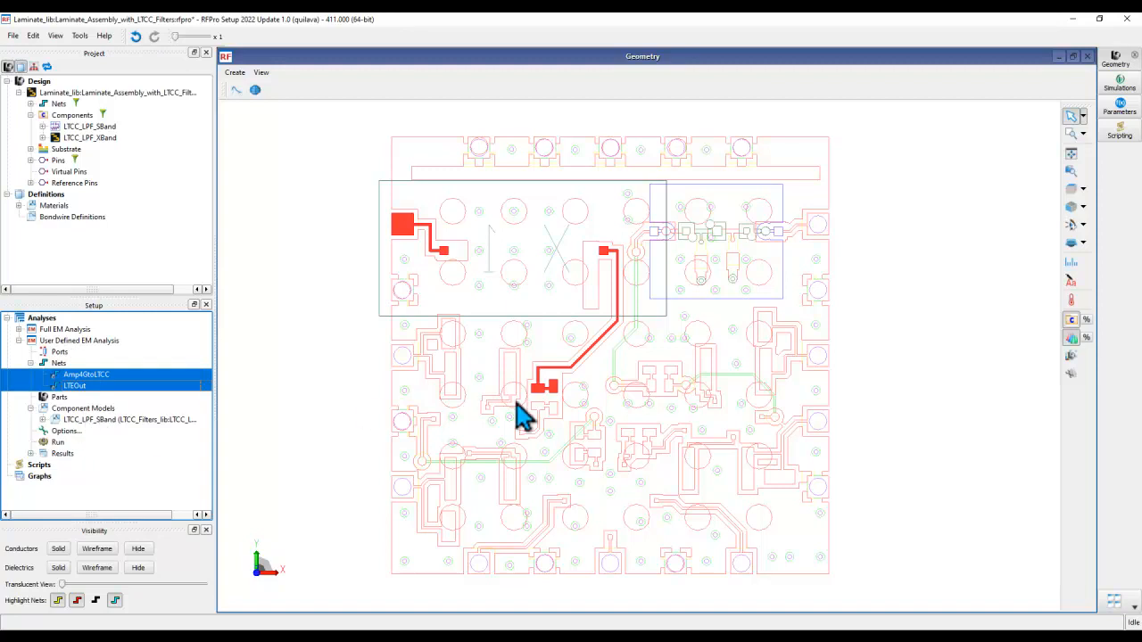
mouse_move(513, 250)
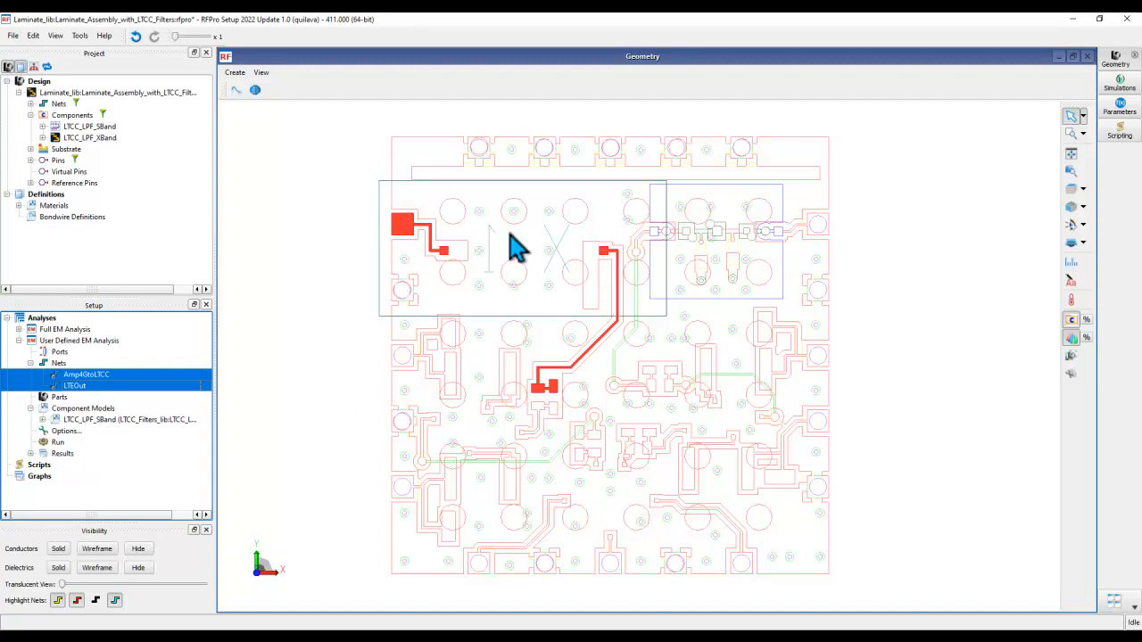
mouse_move(401, 241)
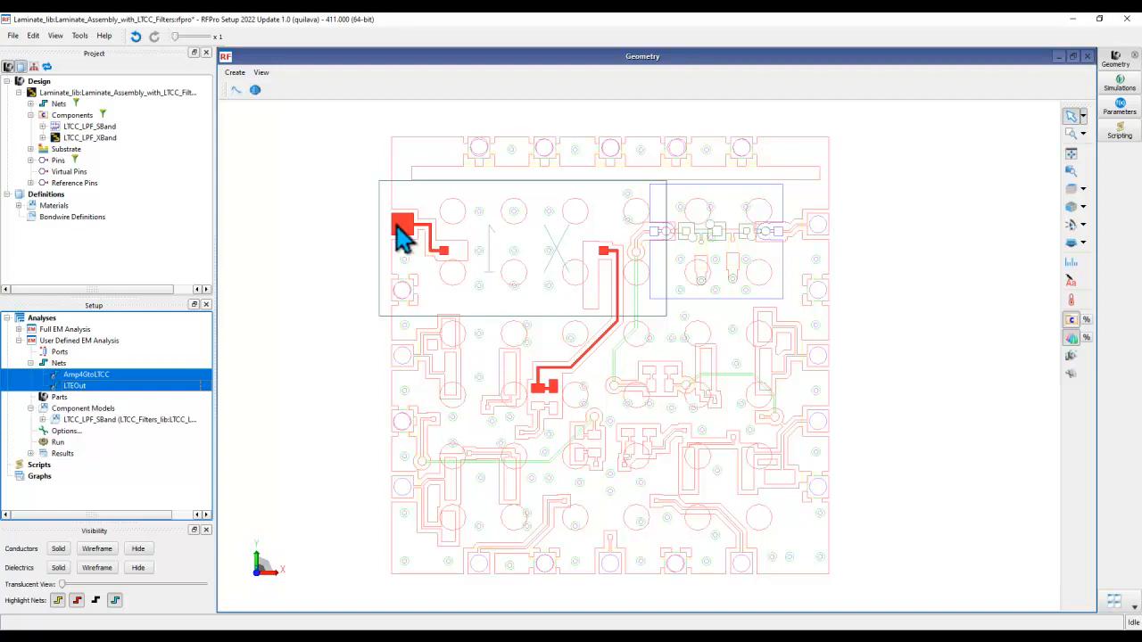
mouse_move(93, 390)
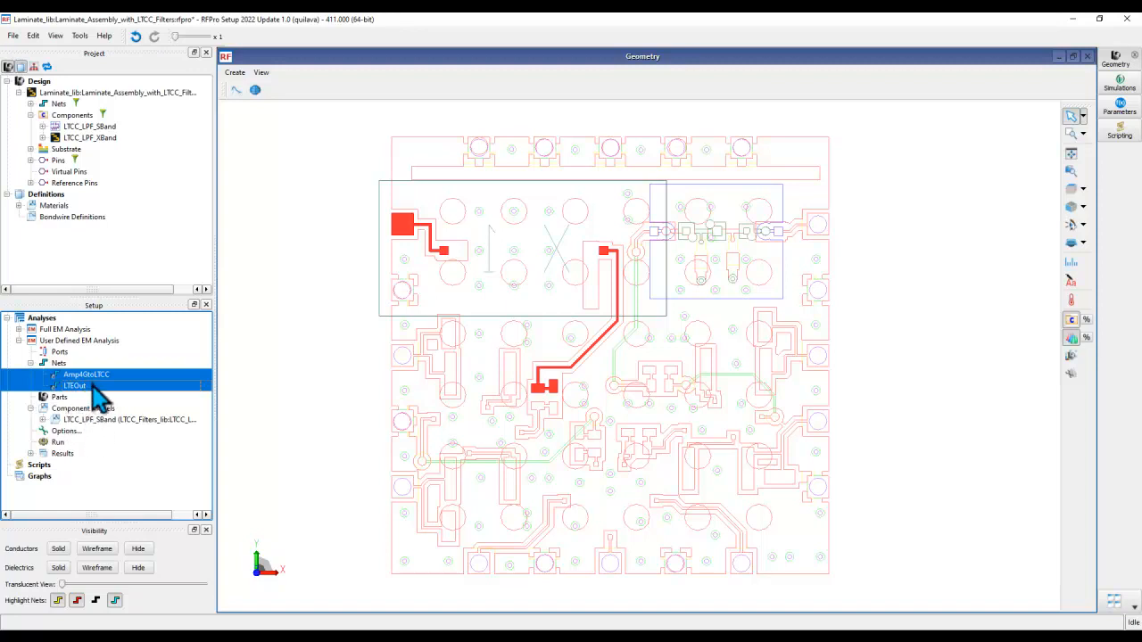
mouse_move(419, 234)
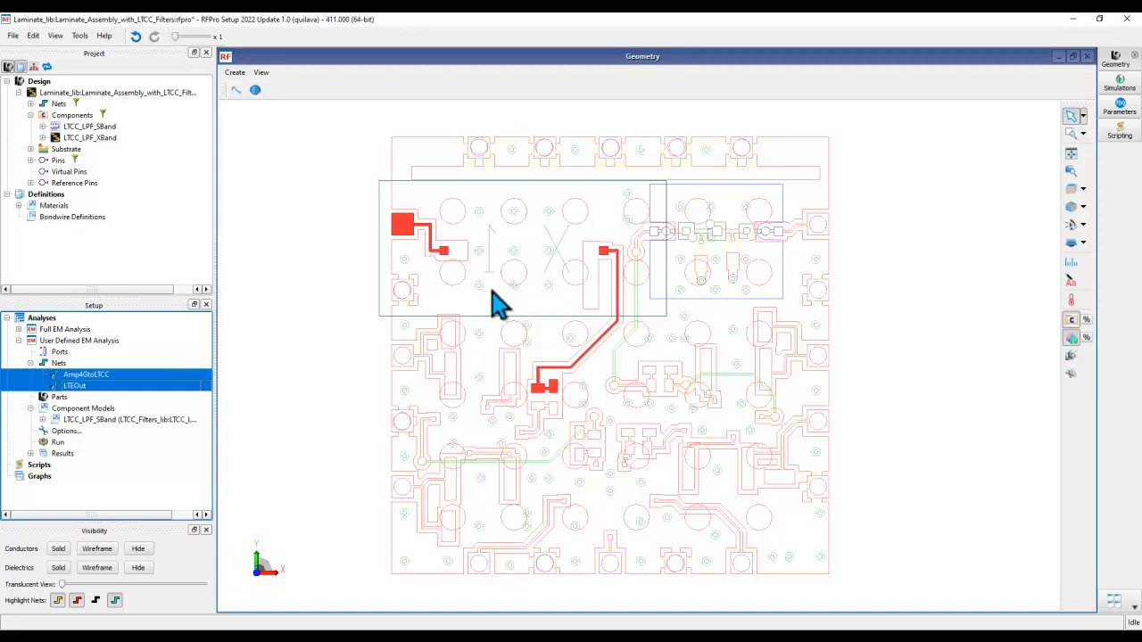
mouse_move(556, 272)
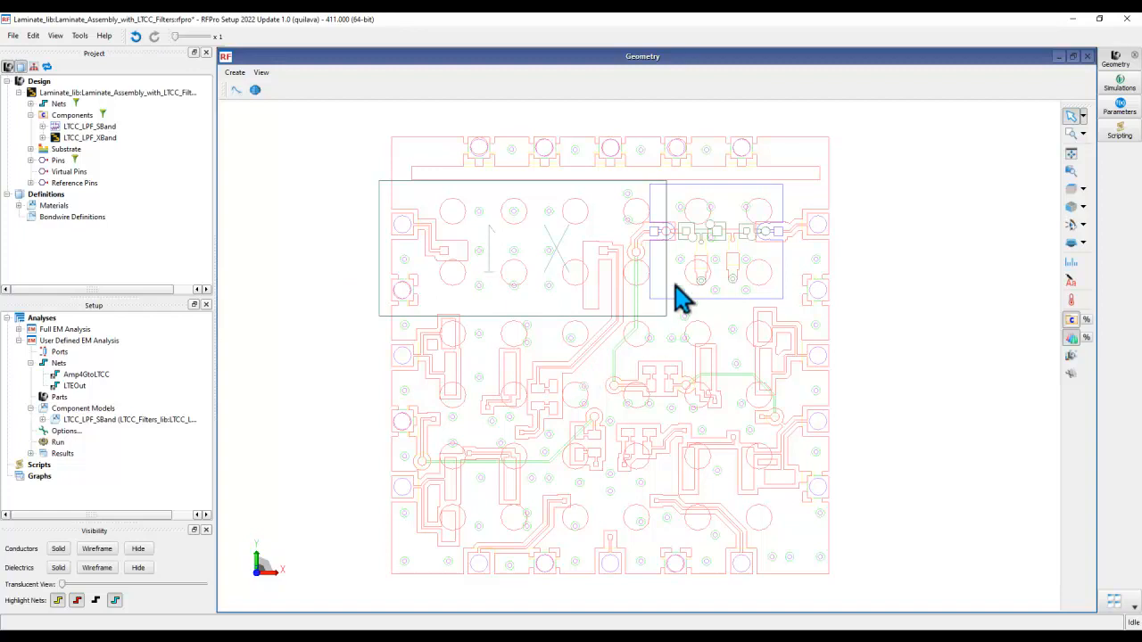
mouse_move(762, 259)
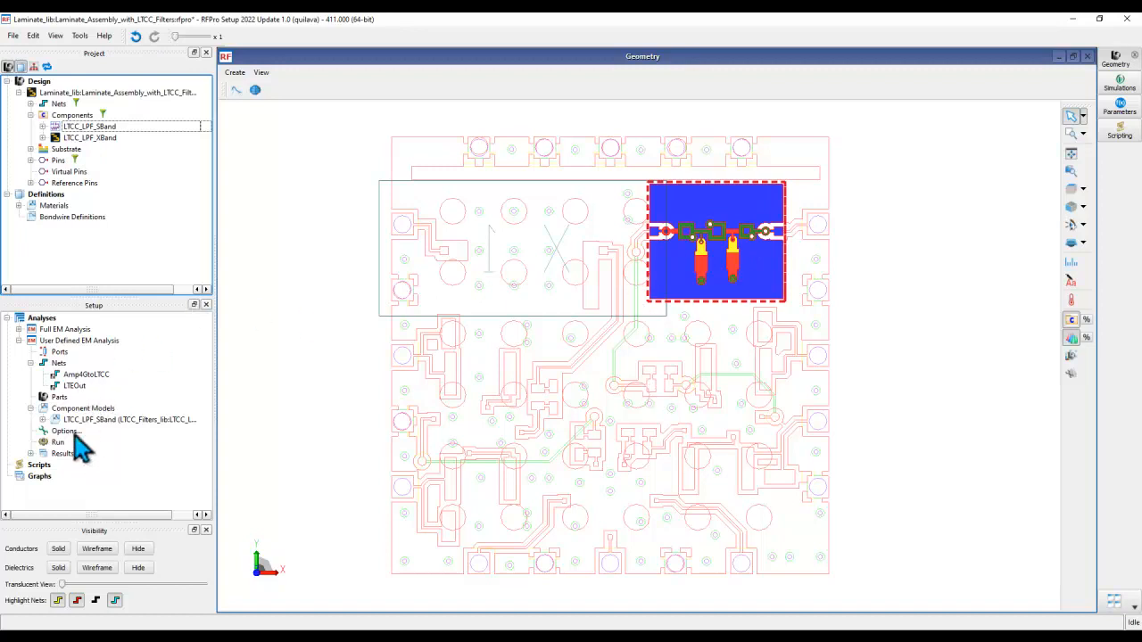
Add part LTCC_LPF_XBand and nets gnd!, Amp5GtoLTCC and Out5G to the analysis
click(88, 138)
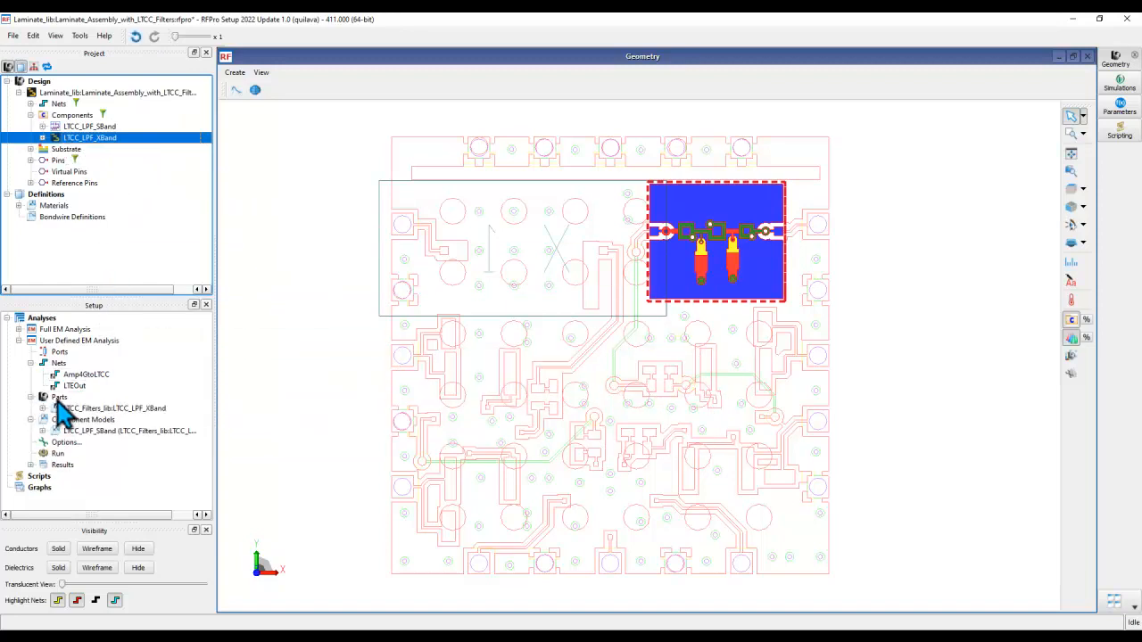
mouse_move(60, 340)
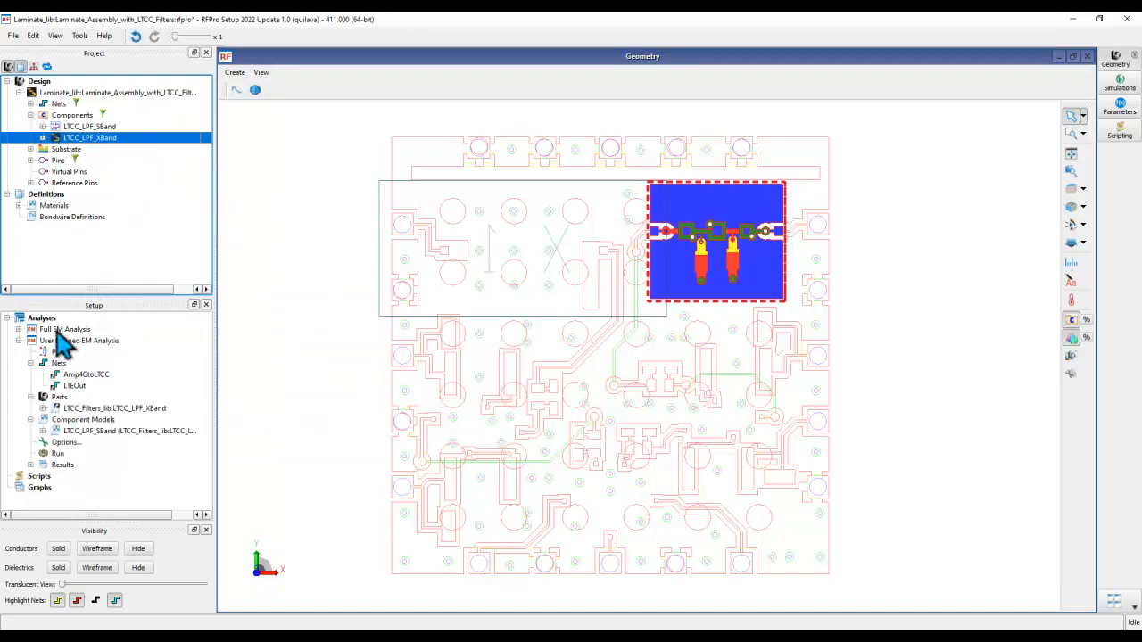
click(32, 330)
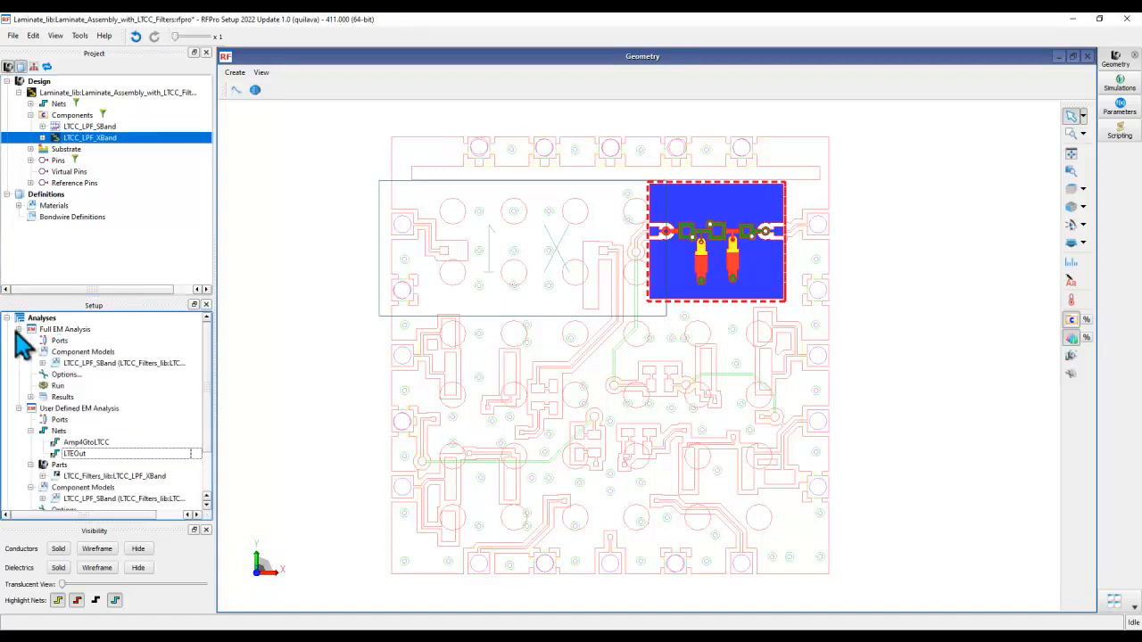
mouse_move(85, 159)
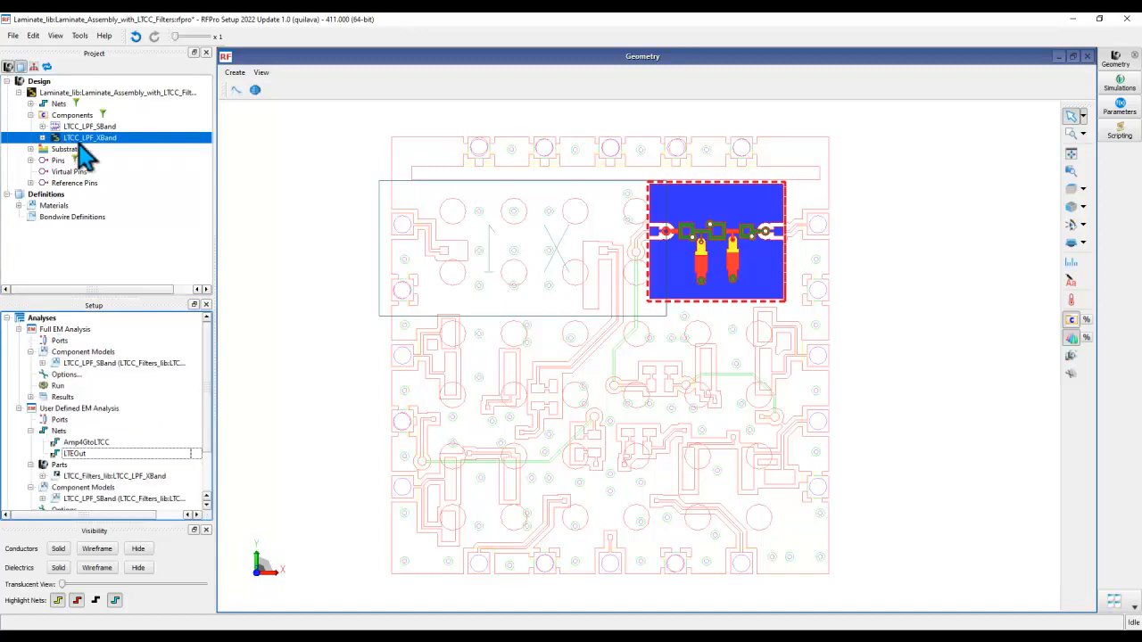
mouse_move(81, 152)
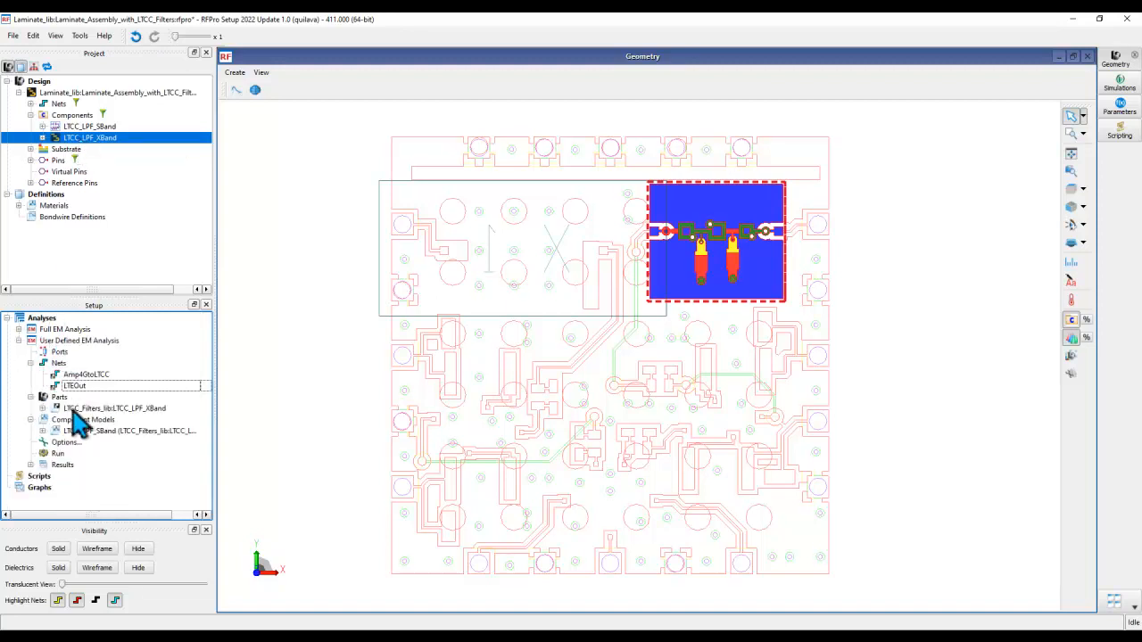
click(101, 408)
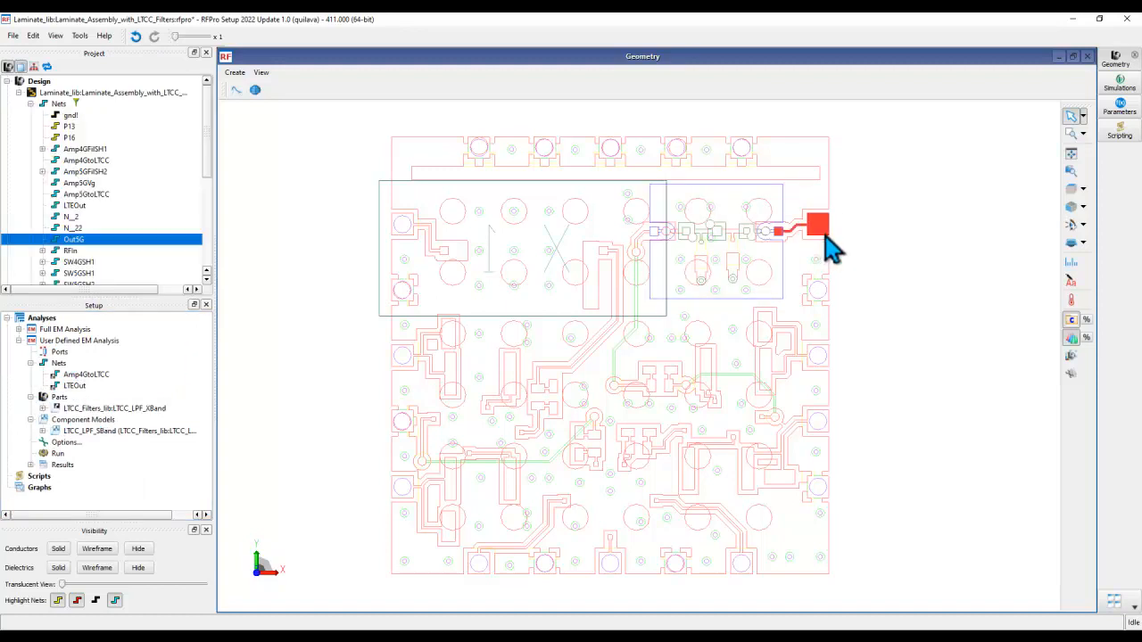
mouse_move(656, 406)
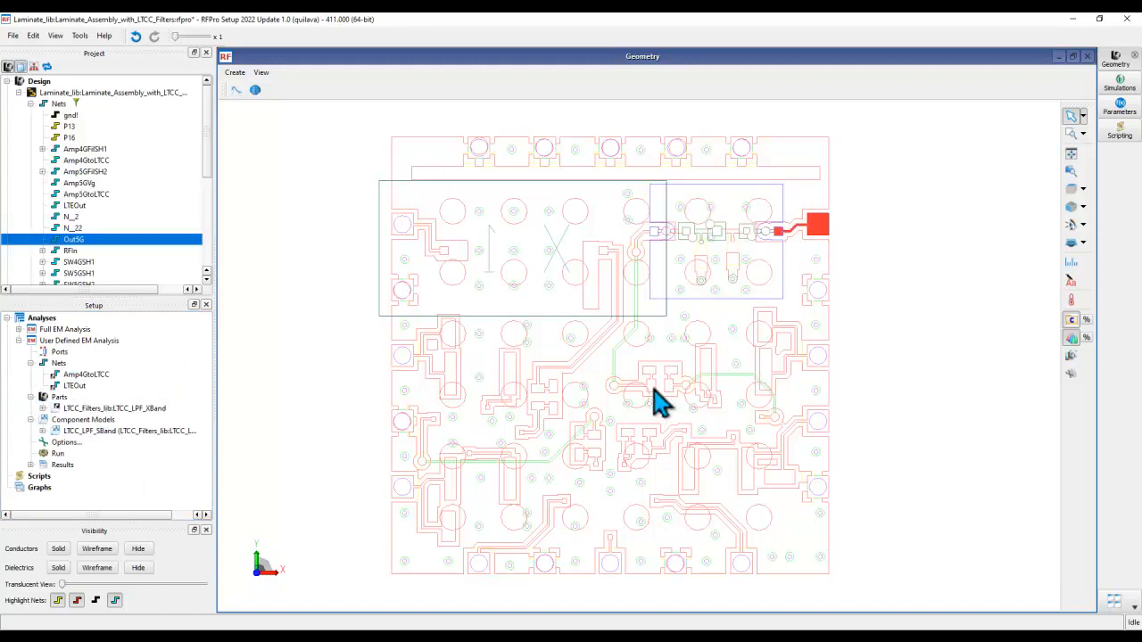
click(85, 194)
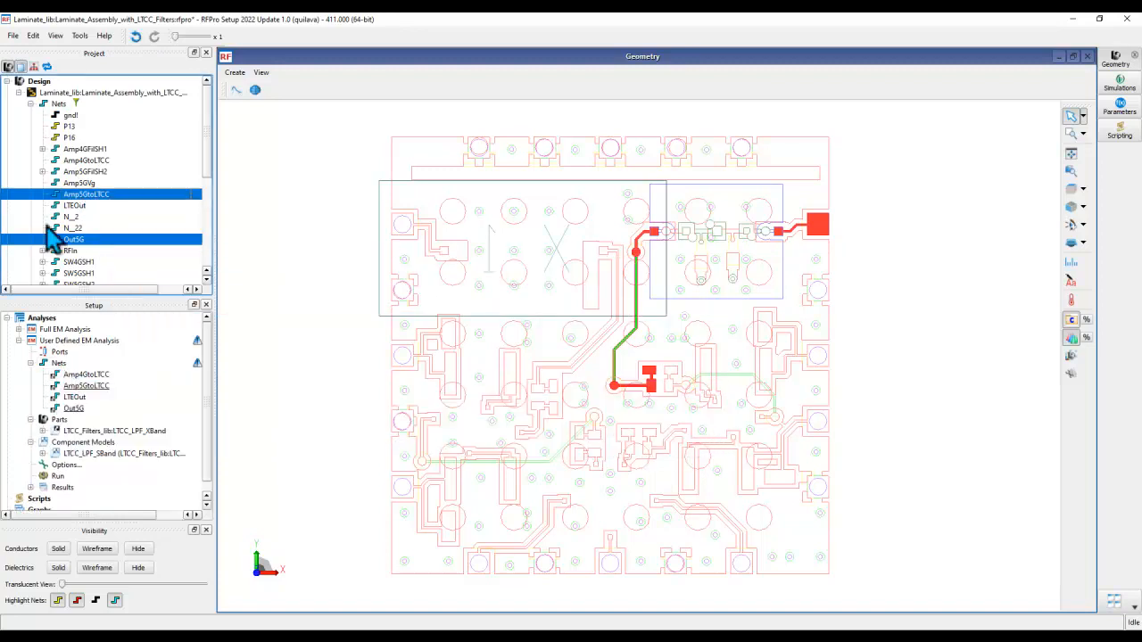
click(72, 116)
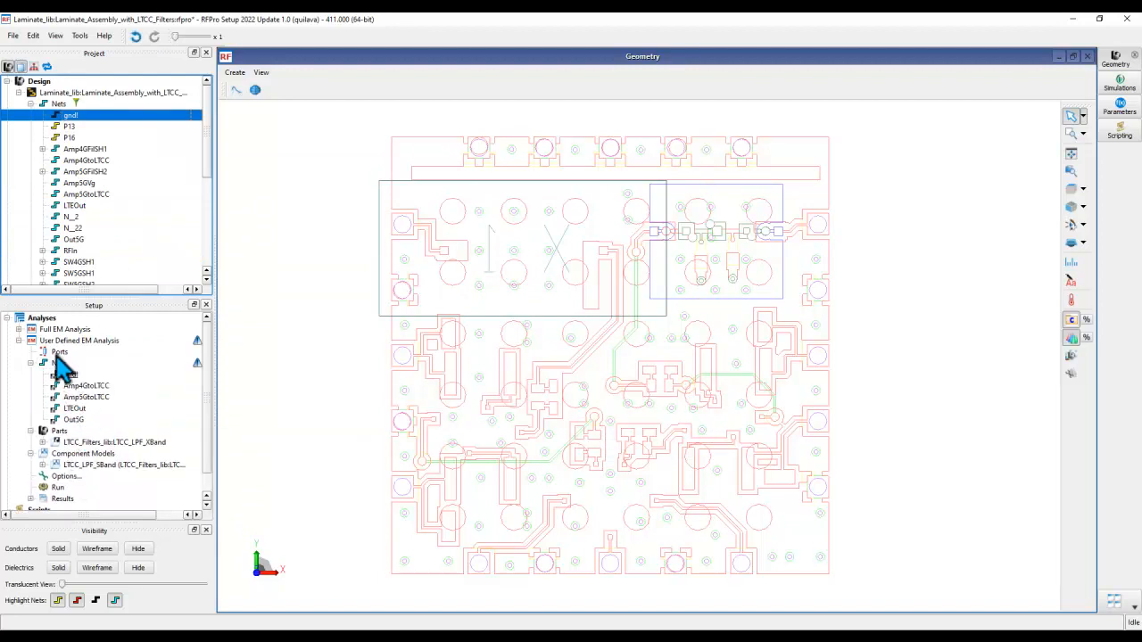
Set the user-defined analysis options to the Momentum Microwave preset
click(60, 352)
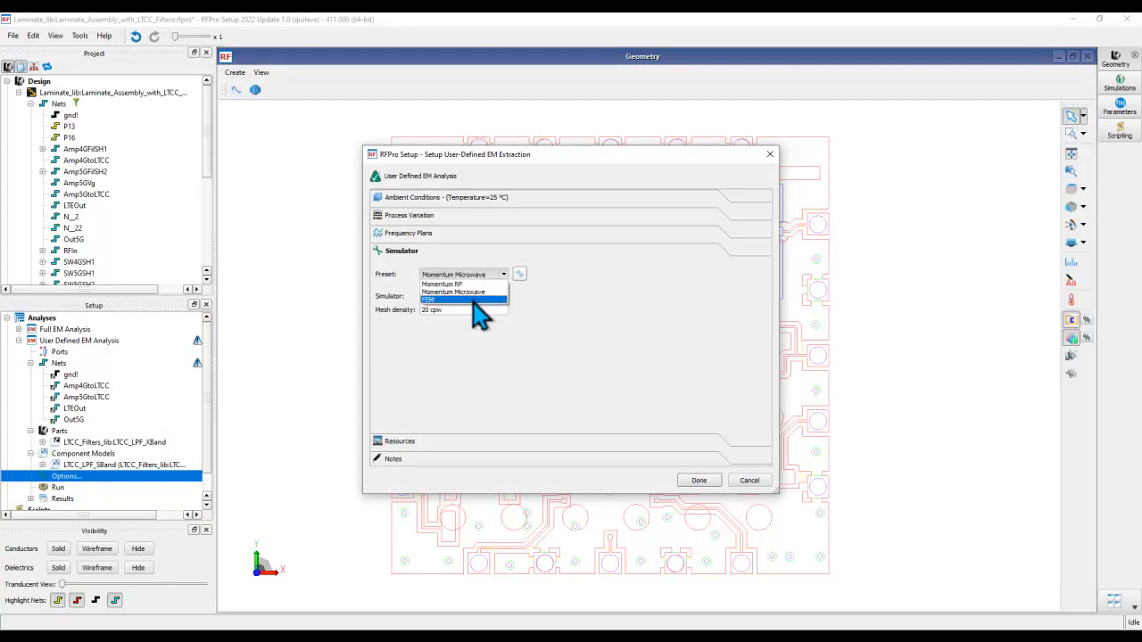
click(452, 291)
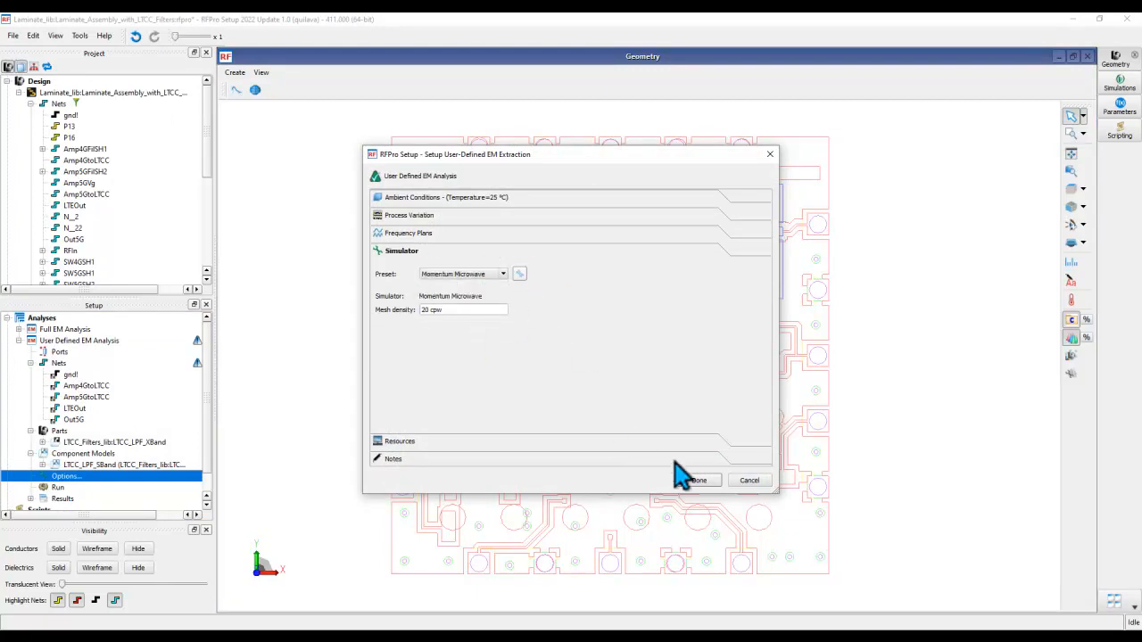
click(699, 480)
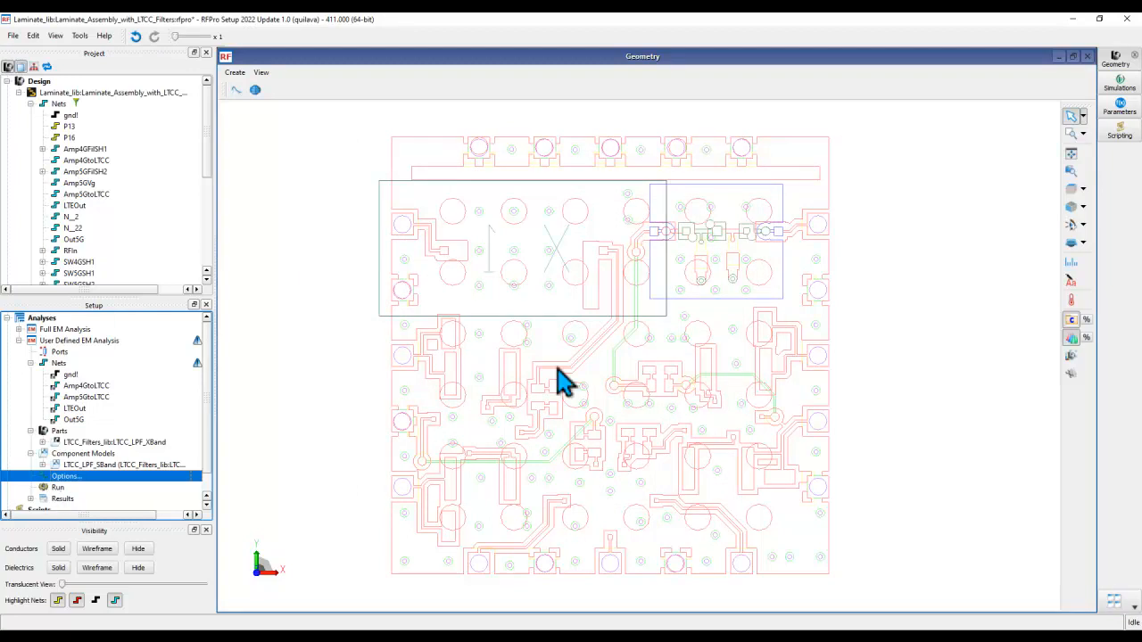
mouse_move(89, 357)
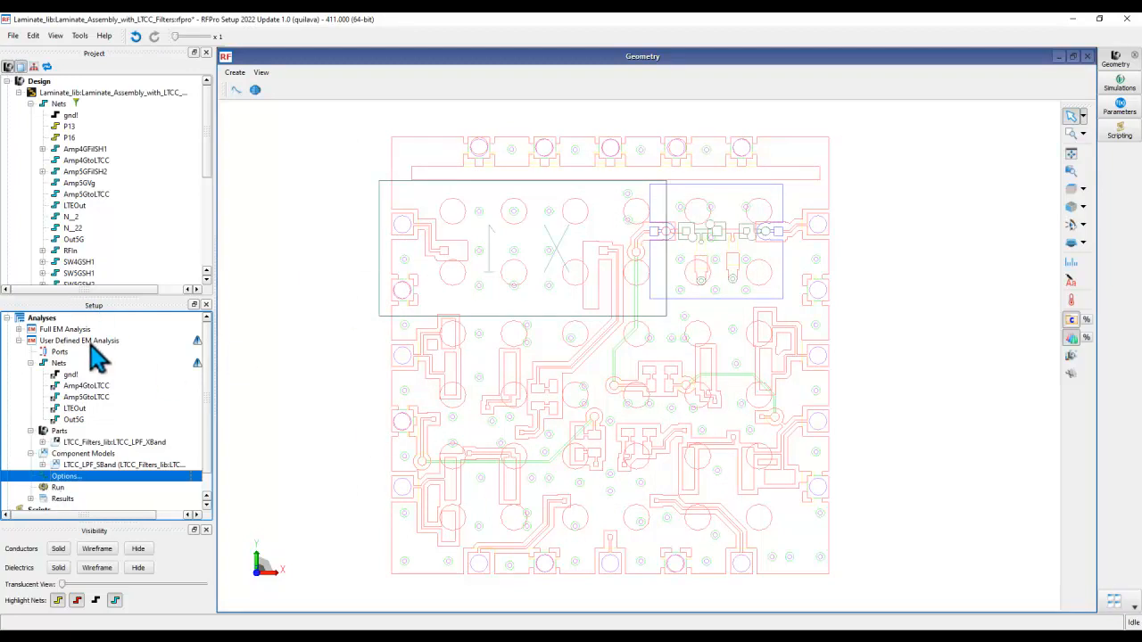
Apply Highlight All to User Defined EM Analysis, showing both filter footprints and their traces
click(78, 340)
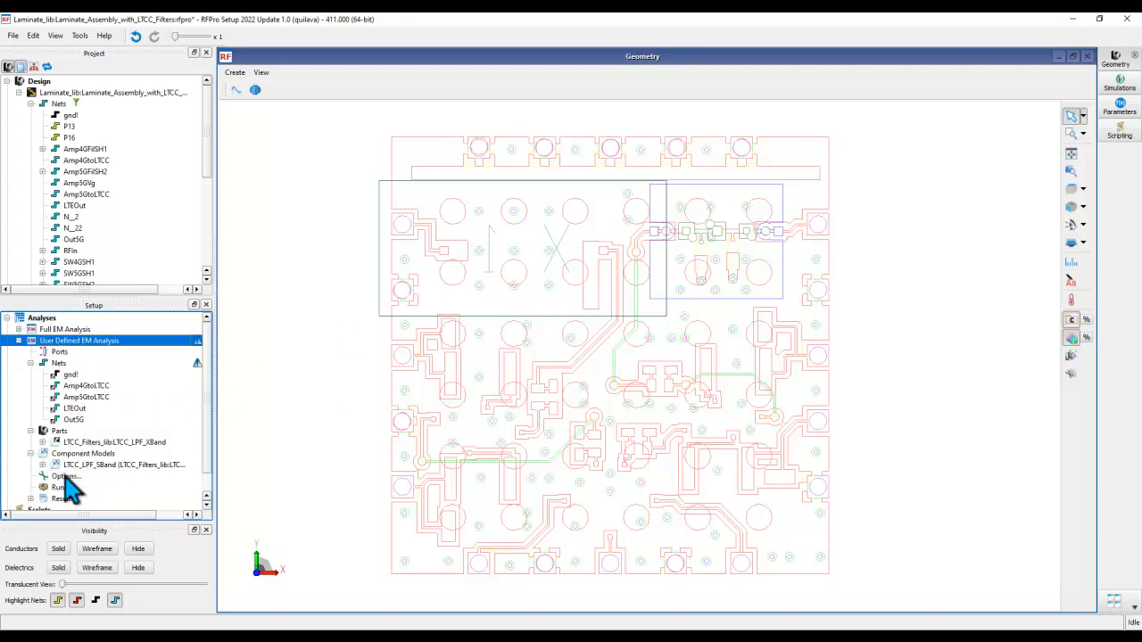
right_click(79, 340)
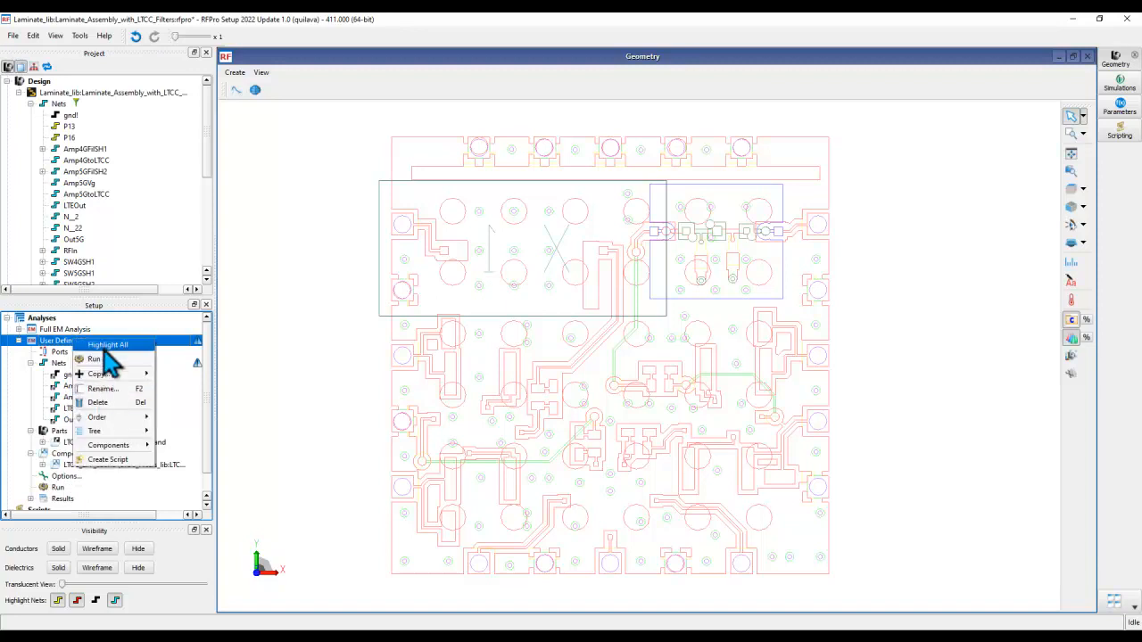
click(107, 345)
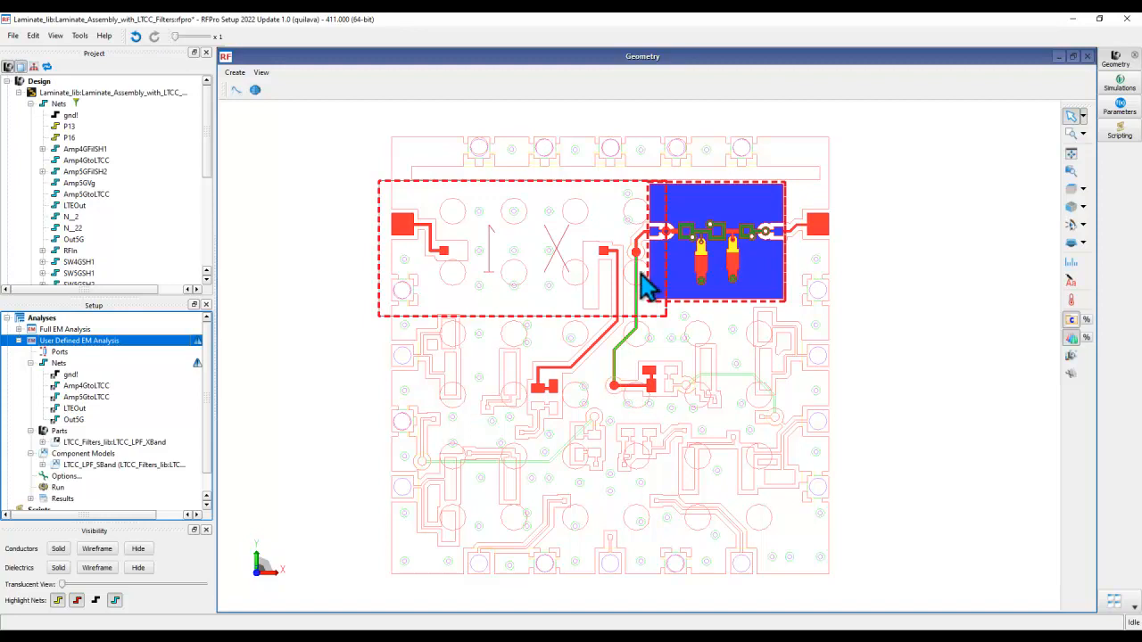
mouse_move(727, 255)
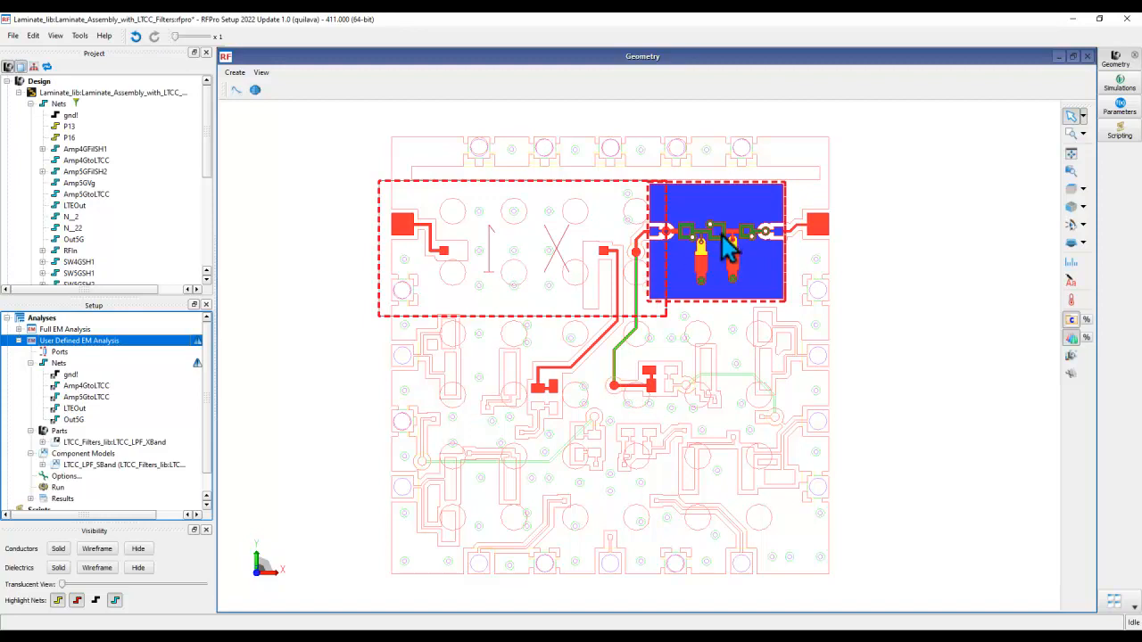
mouse_move(486, 375)
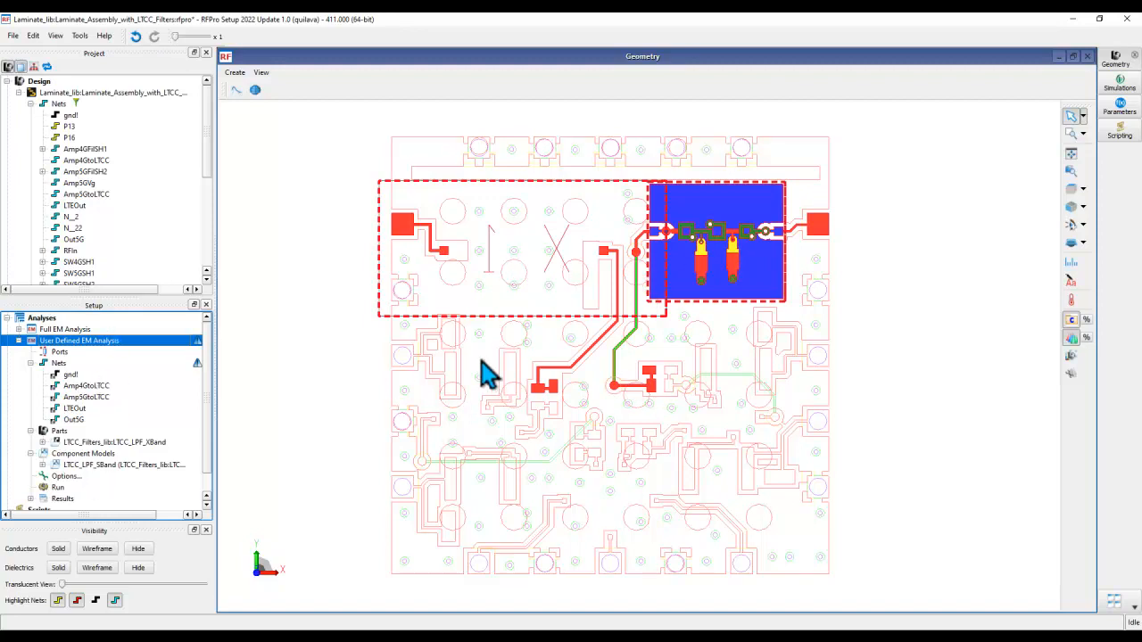
mouse_move(696, 285)
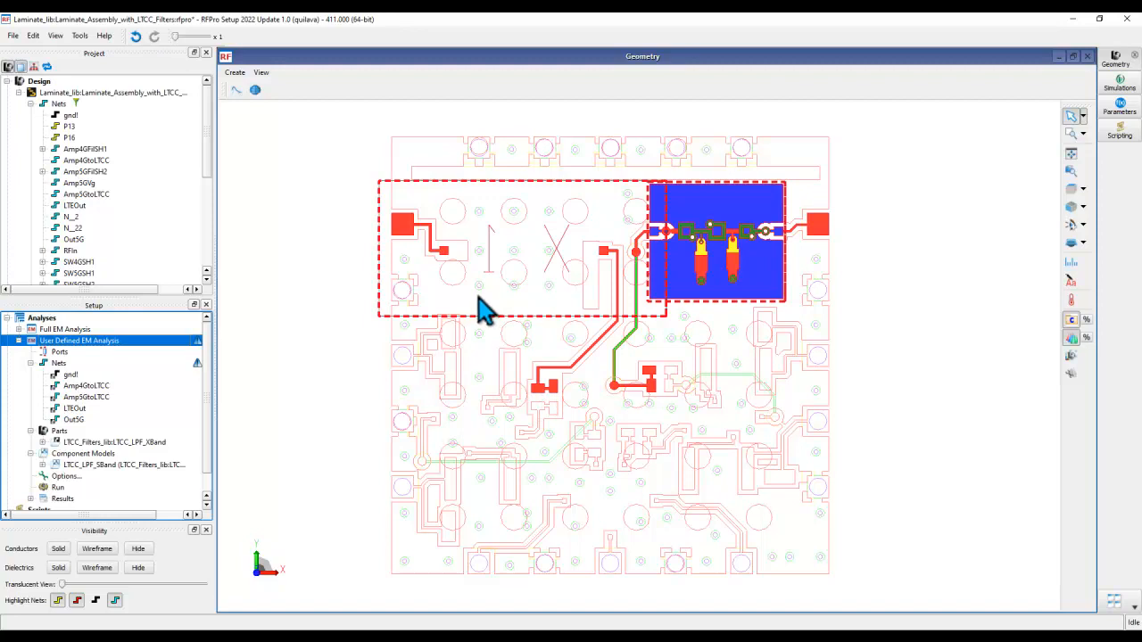
mouse_move(580, 272)
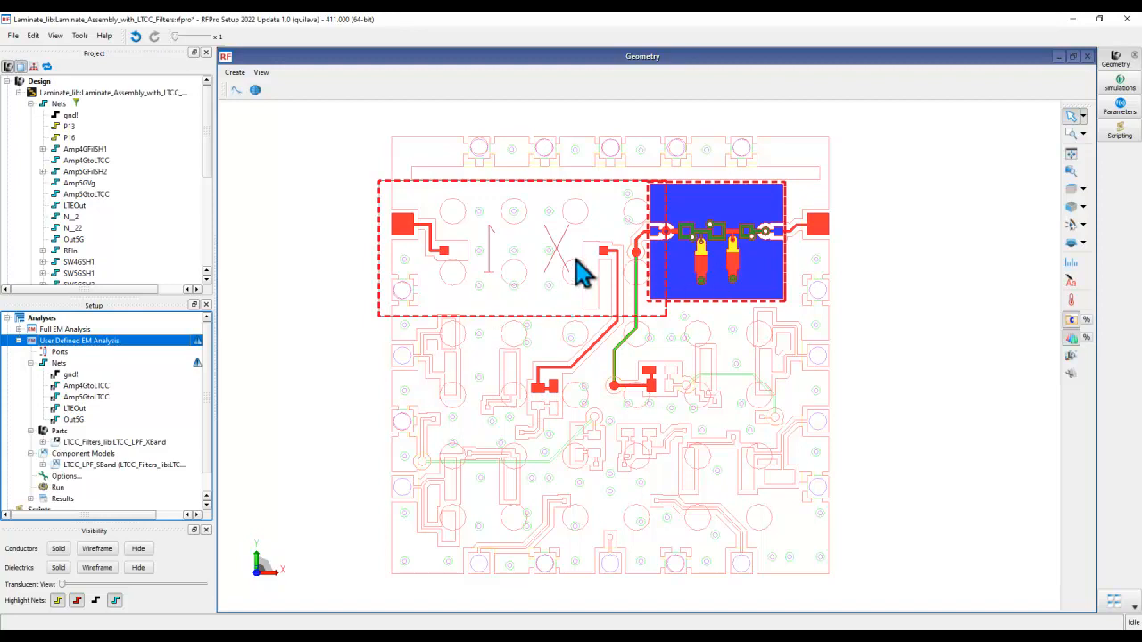
mouse_move(511, 283)
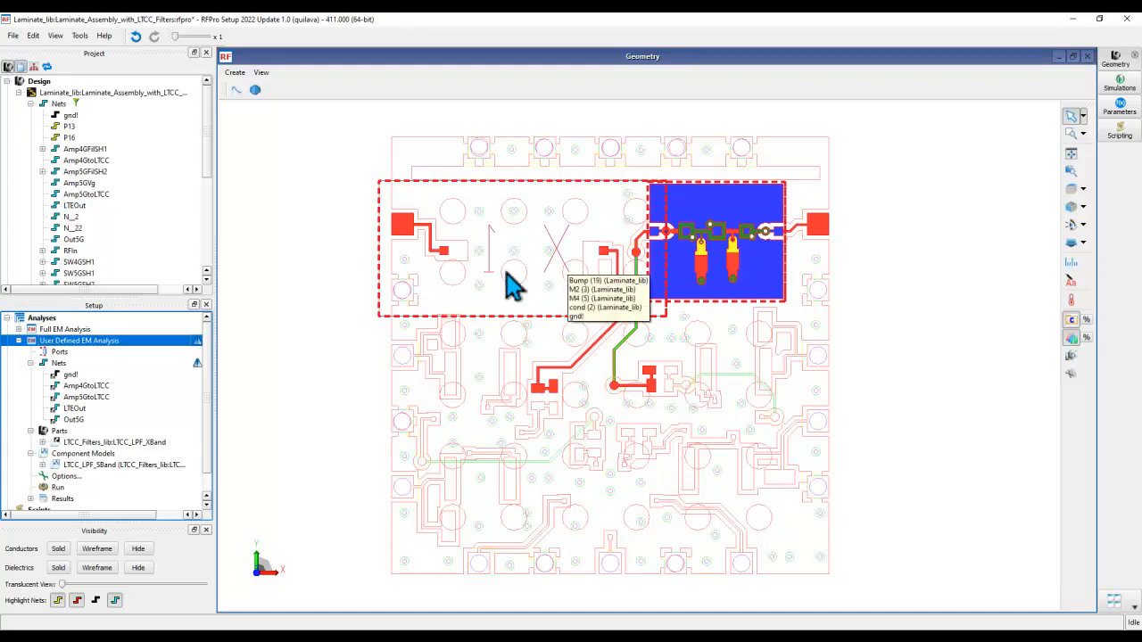
mouse_move(353, 288)
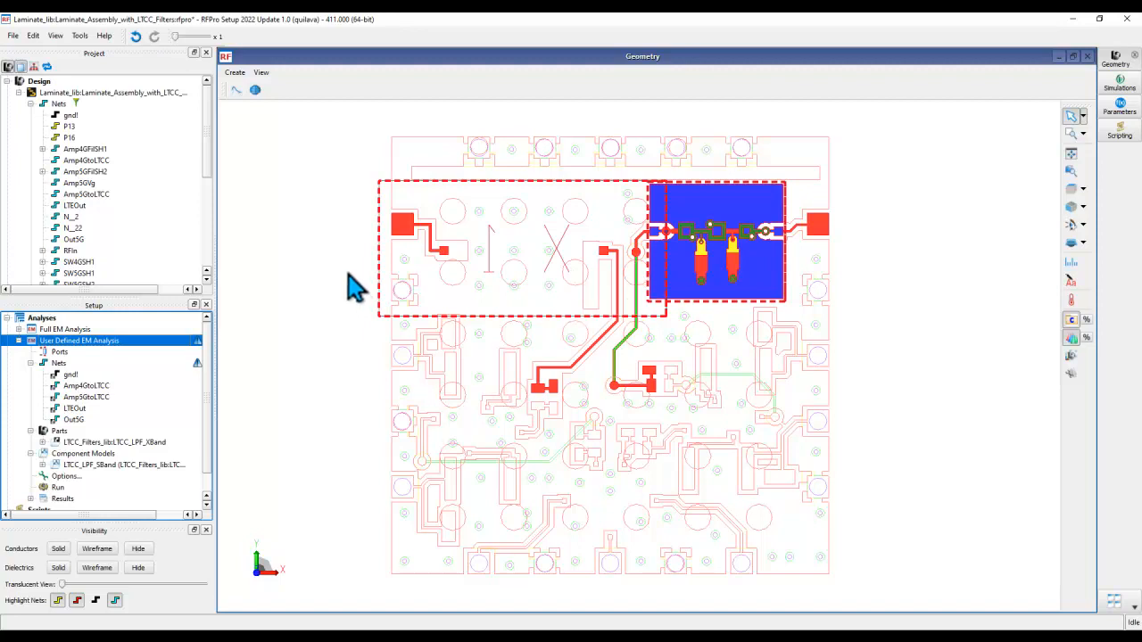
mouse_move(534, 364)
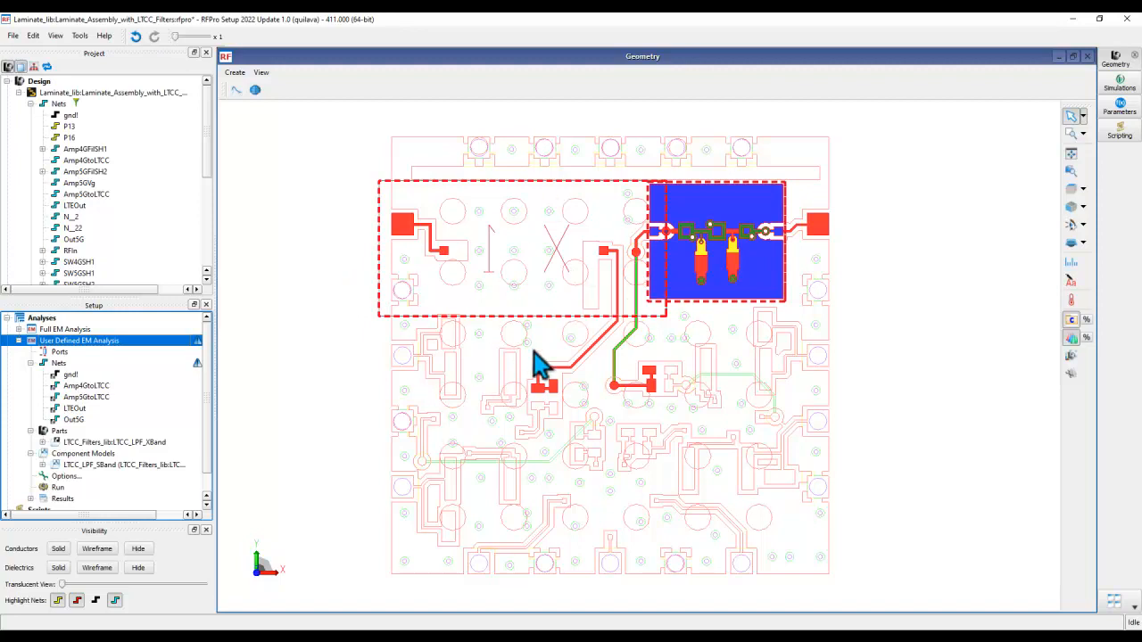
mouse_move(297, 323)
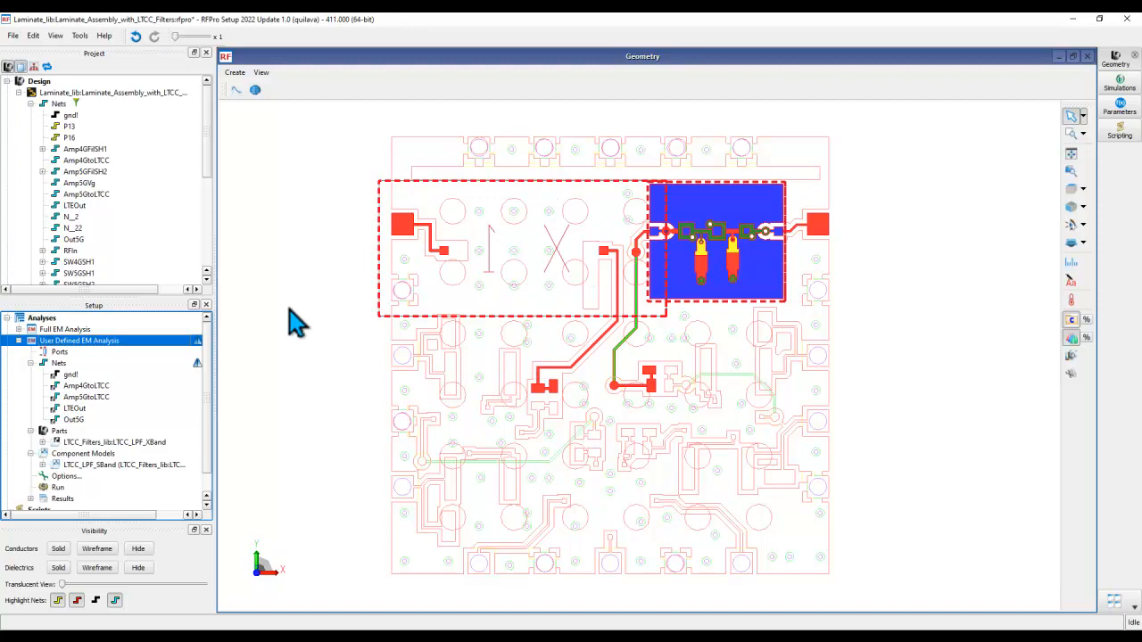